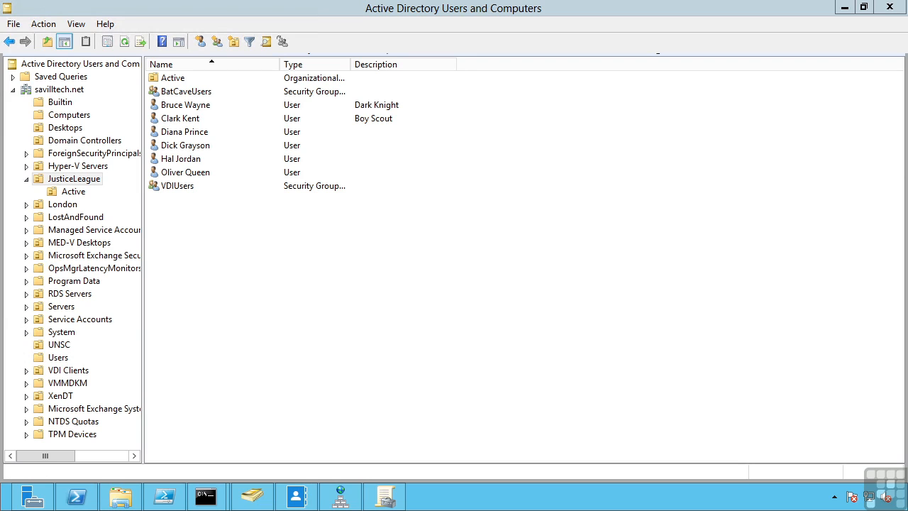
pyautogui.moveTo(430, 24)
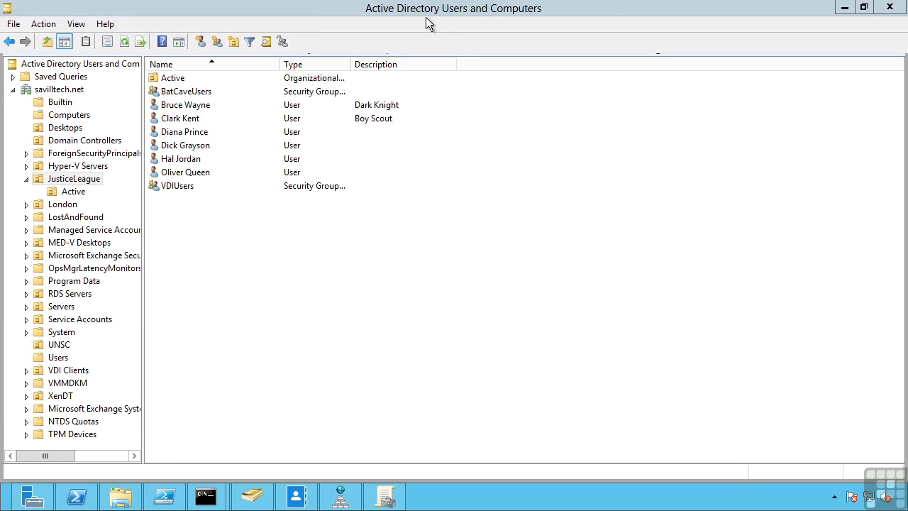
pyautogui.moveTo(609, 14)
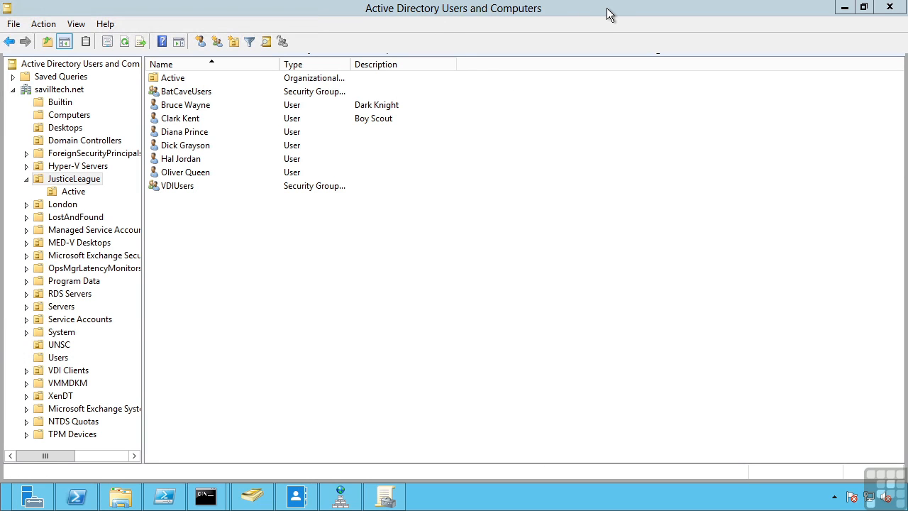
# Step: Browse the Users container, then return to the JusticeLeague organizational unit
pyautogui.click(75, 23)
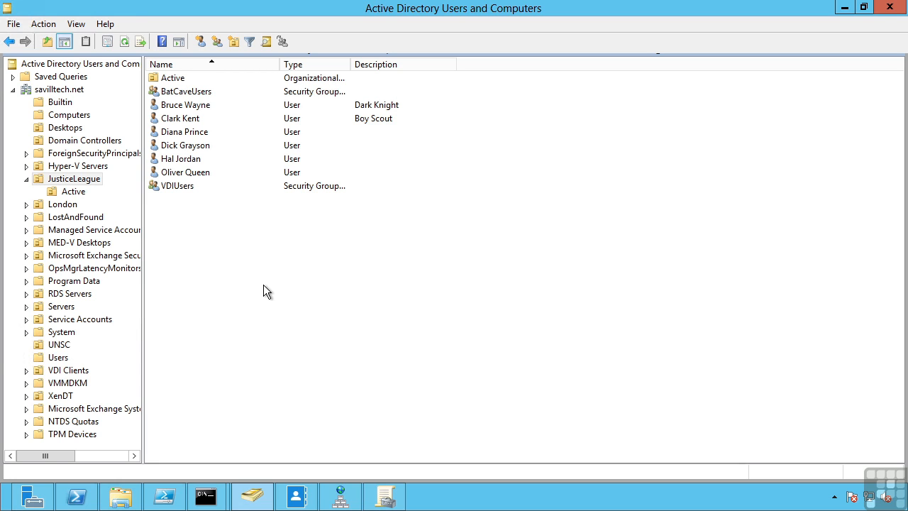
pyautogui.moveTo(203, 259)
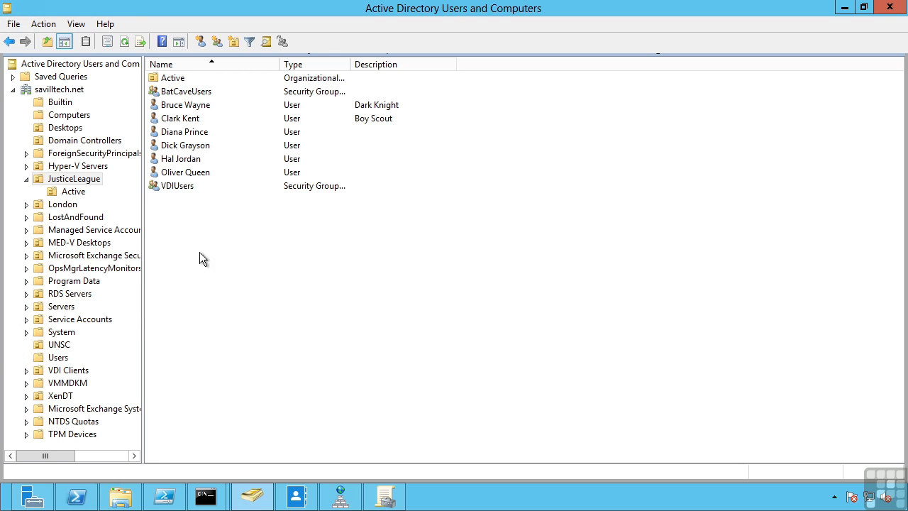
pyautogui.moveTo(200, 254)
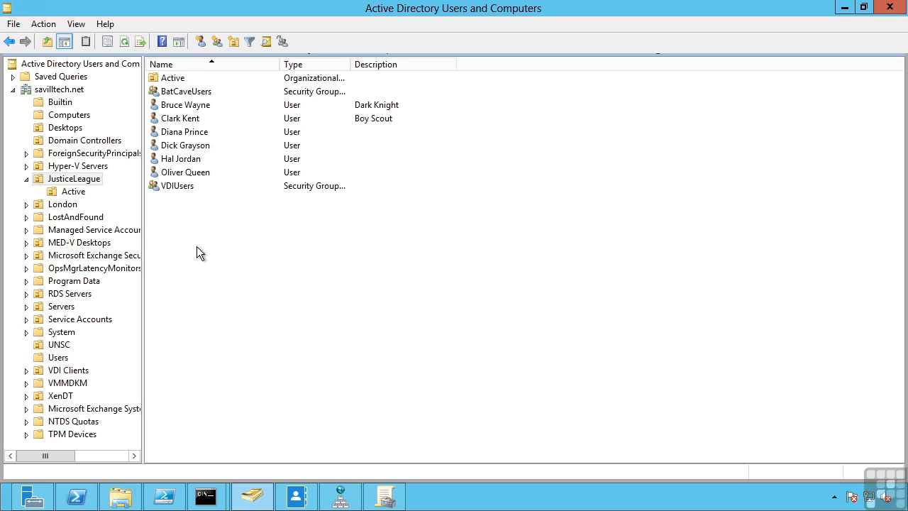
pyautogui.moveTo(225, 313)
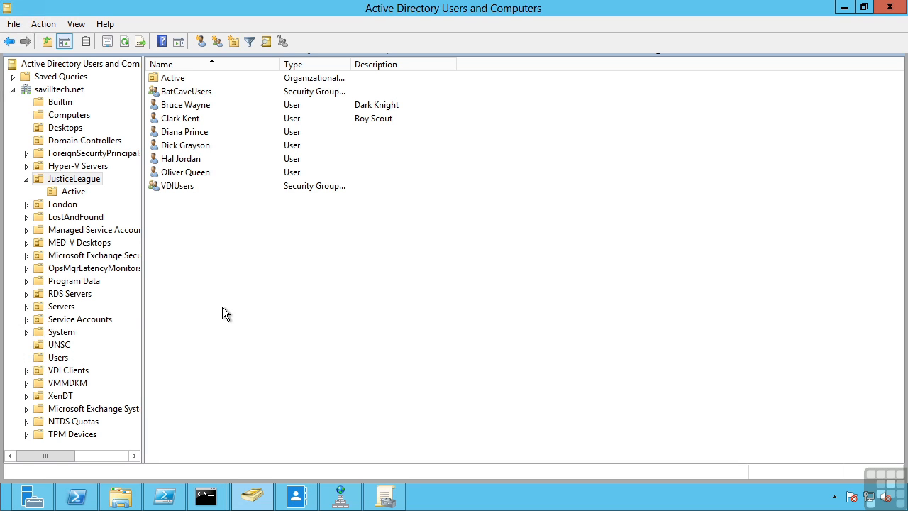
pyautogui.moveTo(62, 361)
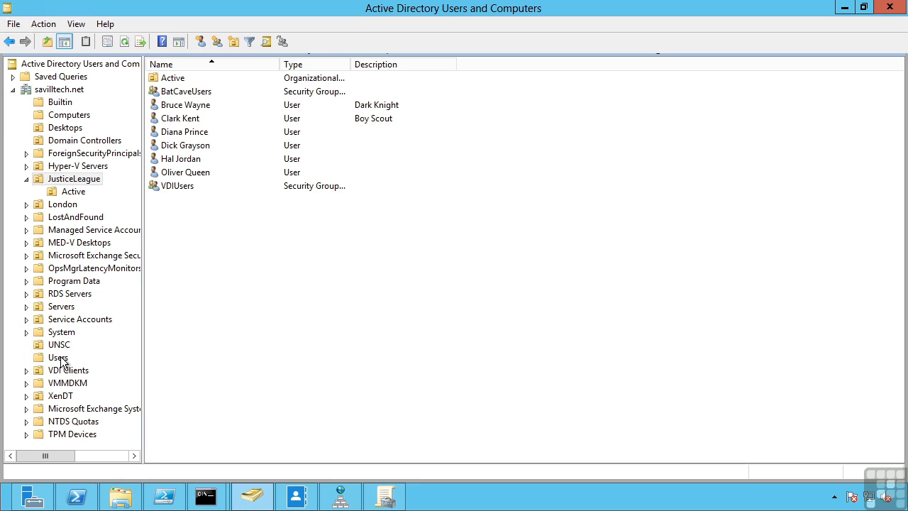
pyautogui.click(58, 357)
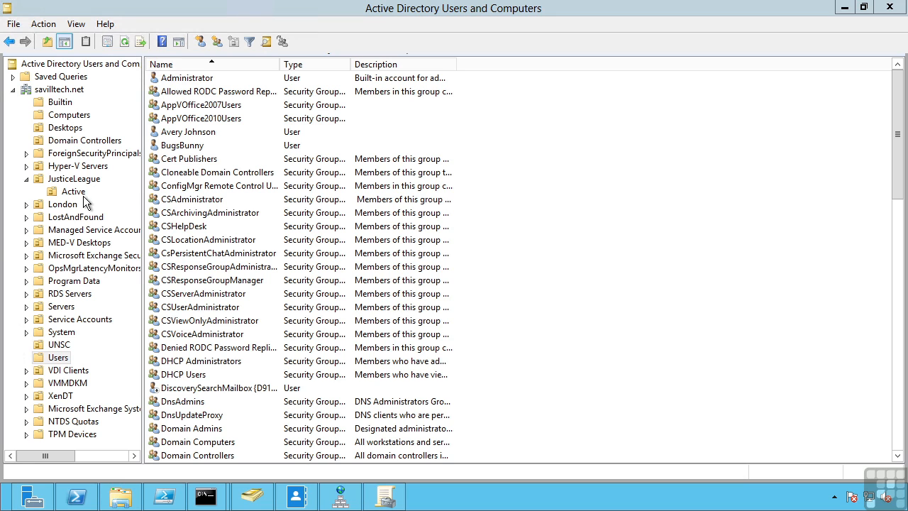
pyautogui.click(72, 192)
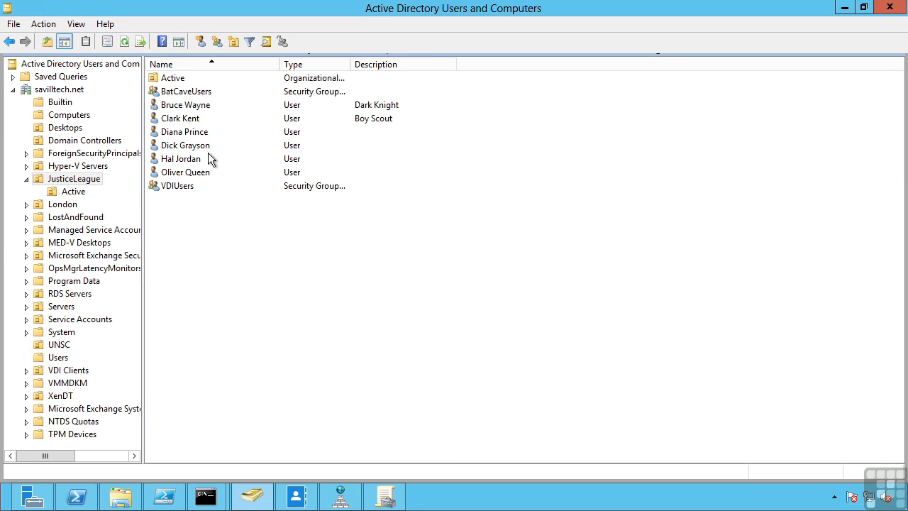
pyautogui.moveTo(218, 259)
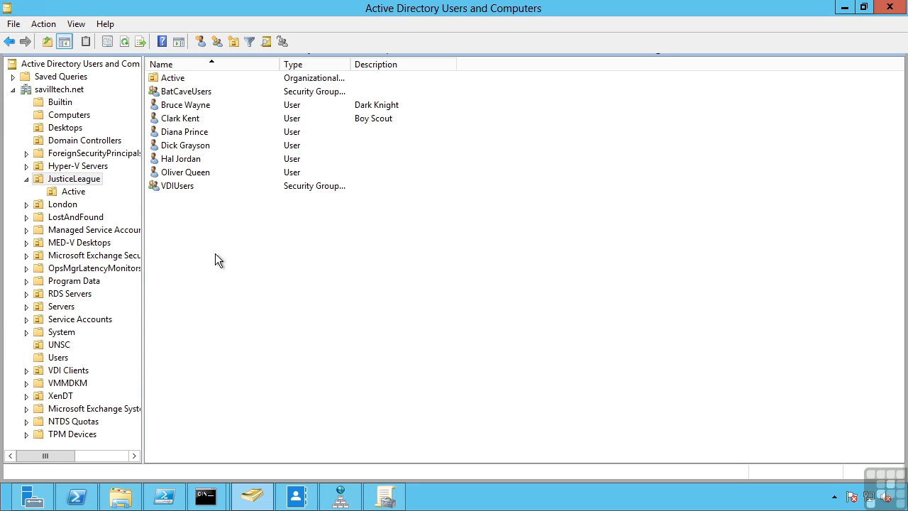
# Step: Create John Jones with logon name and password, forcing a password change at next logon
pyautogui.rightClick(219, 259)
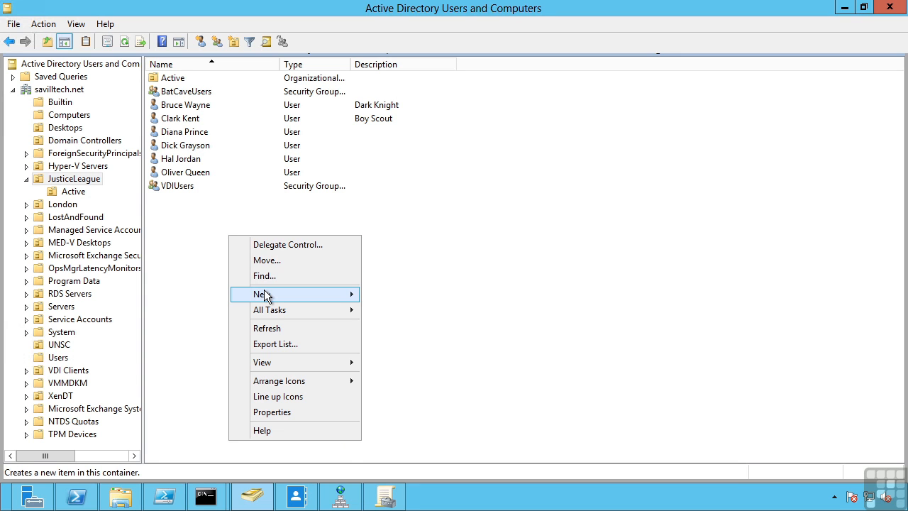
pyautogui.moveTo(275, 296)
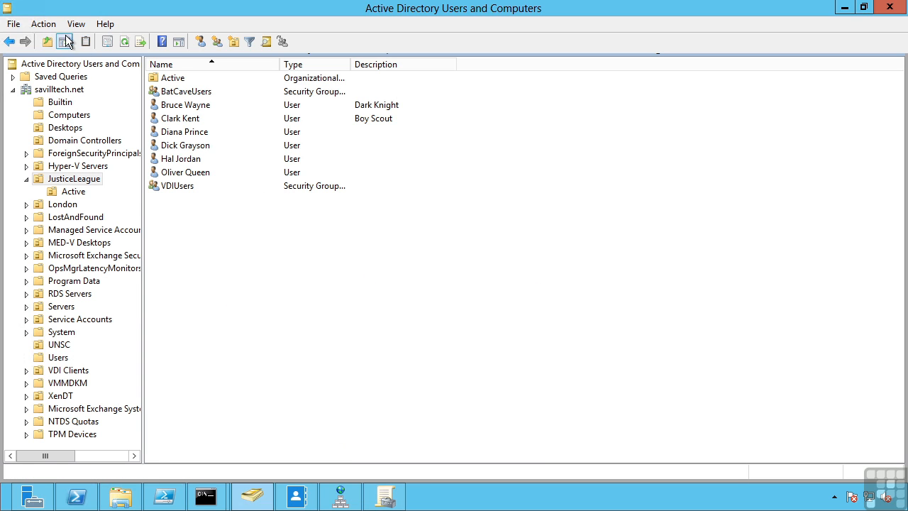
pyautogui.click(43, 23)
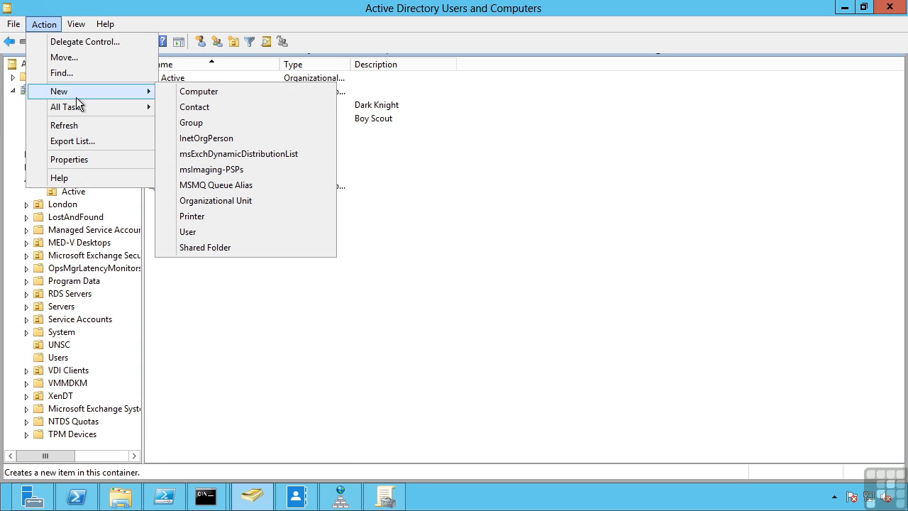
pyautogui.click(187, 232)
pyautogui.write('Jon')
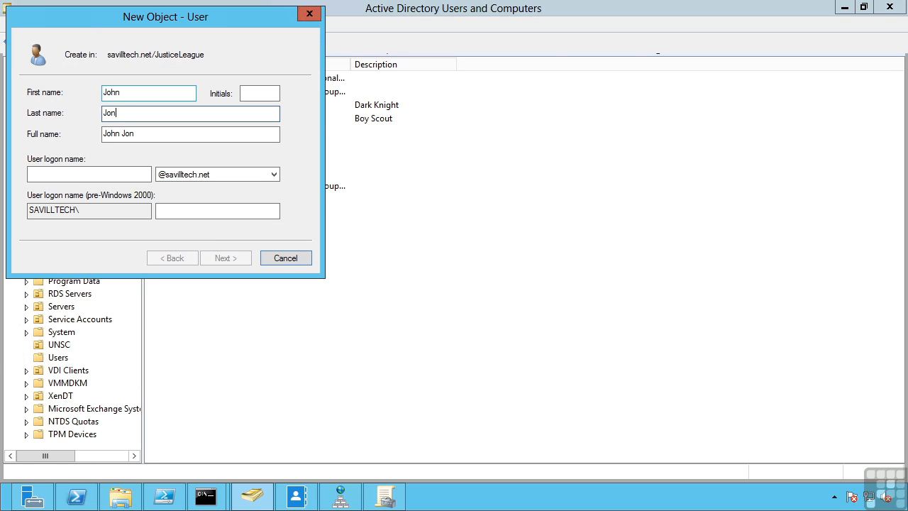
pyautogui.click(225, 257)
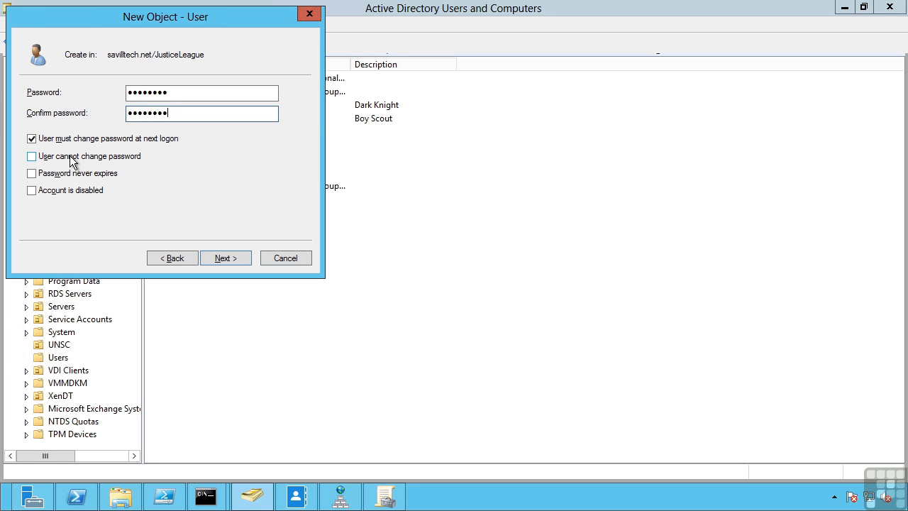
pyautogui.moveTo(64, 178)
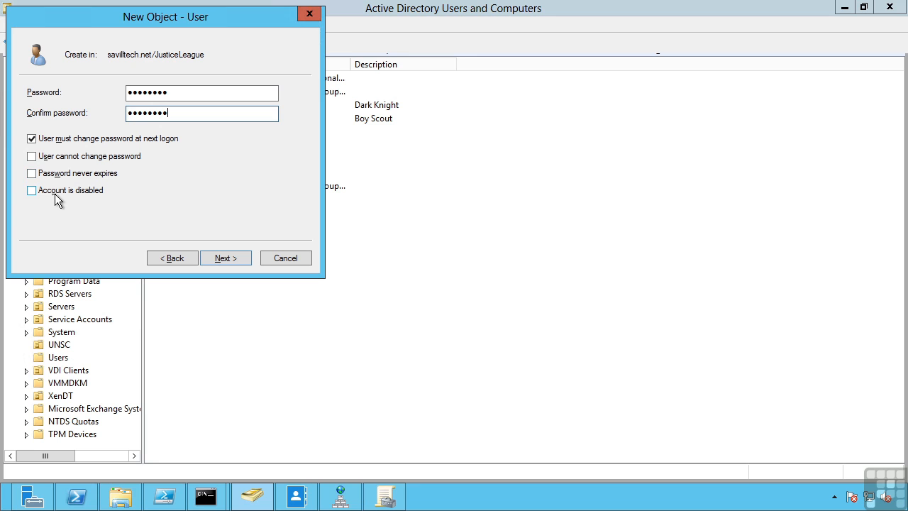
pyautogui.click(226, 258)
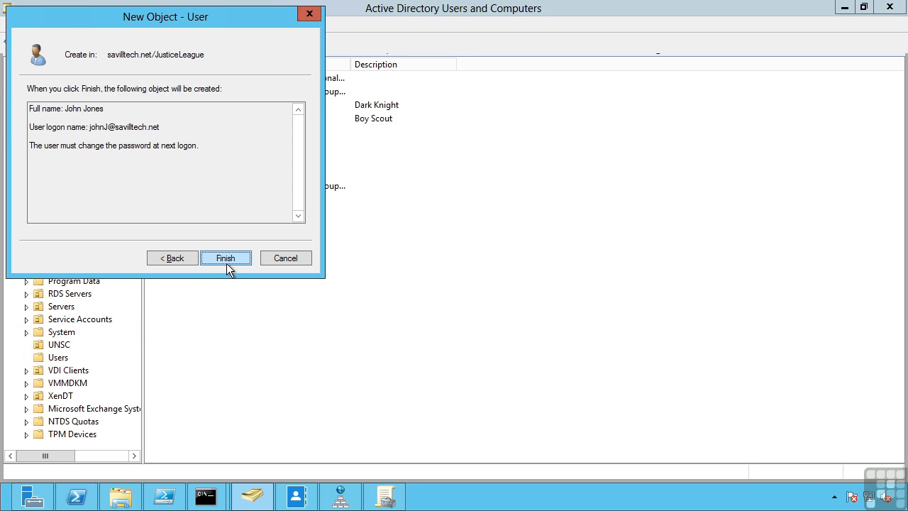
pyautogui.click(226, 258)
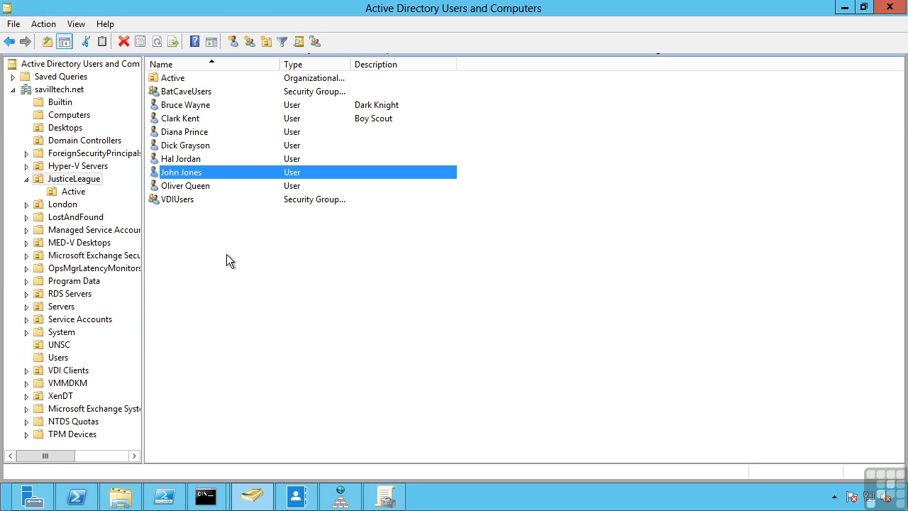
pyautogui.rightClick(182, 171)
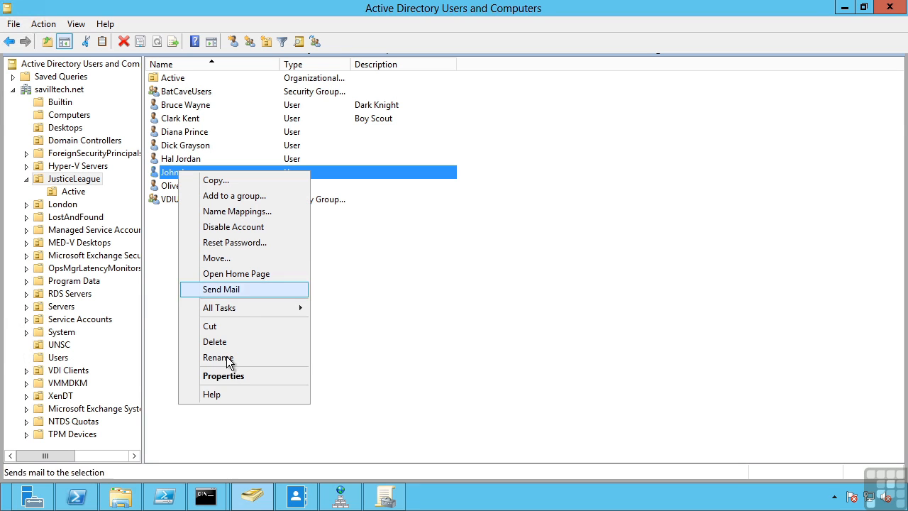
pyautogui.click(223, 375)
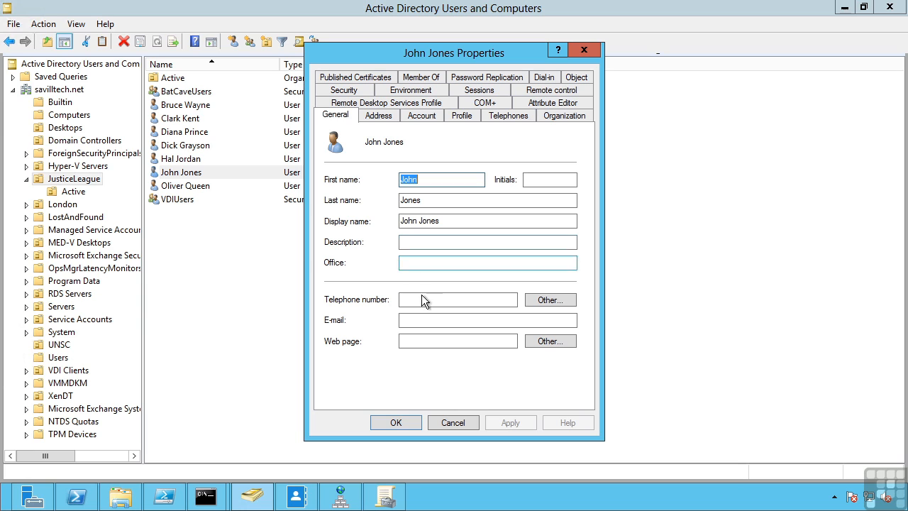
pyautogui.click(378, 115)
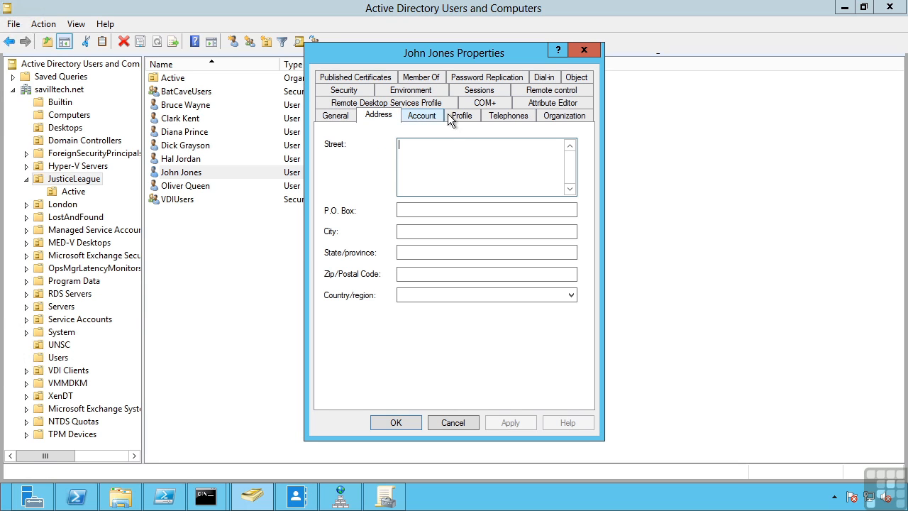
pyautogui.click(461, 115)
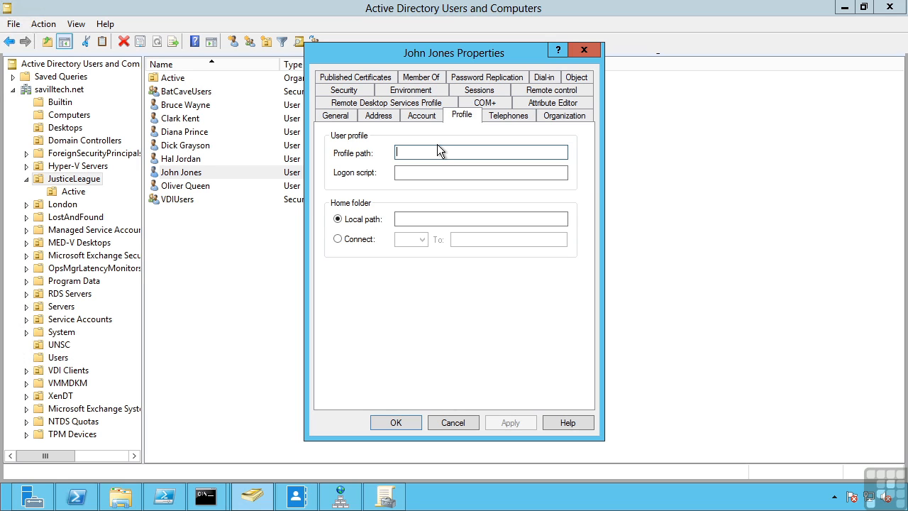
pyautogui.moveTo(409, 155)
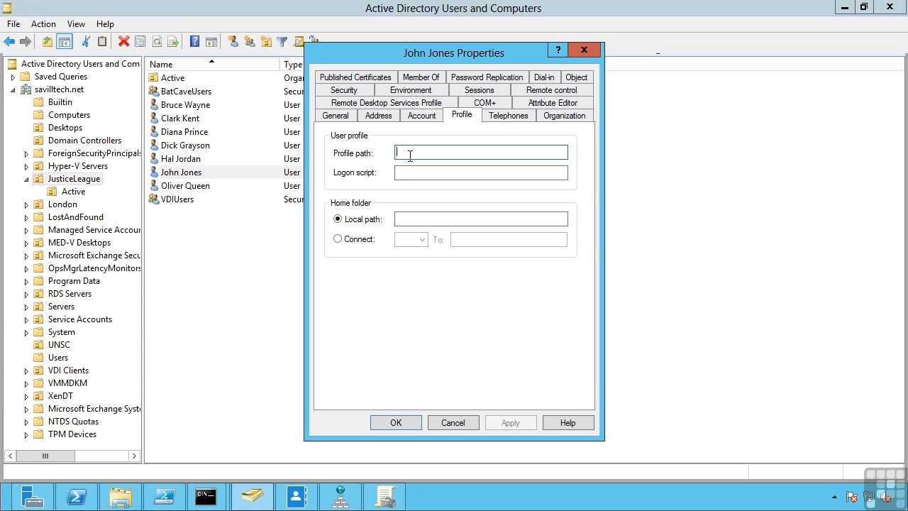
pyautogui.click(481, 173)
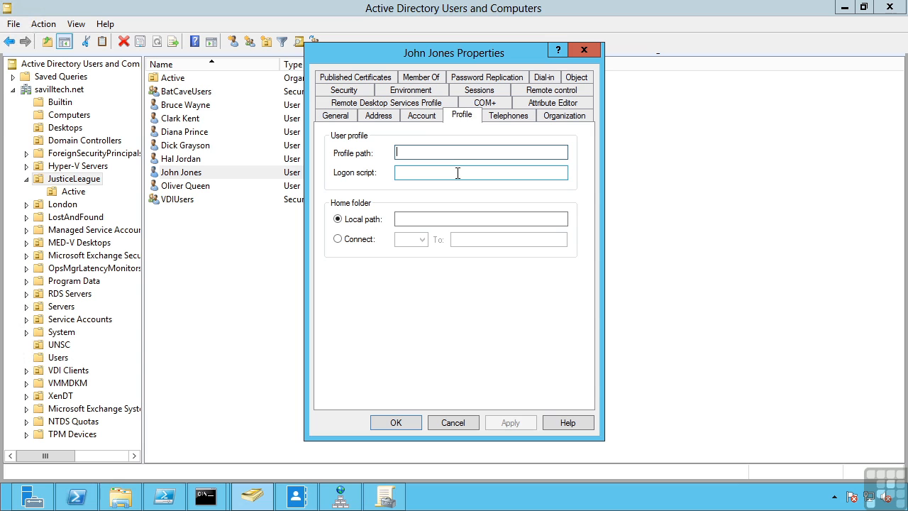
pyautogui.click(564, 115)
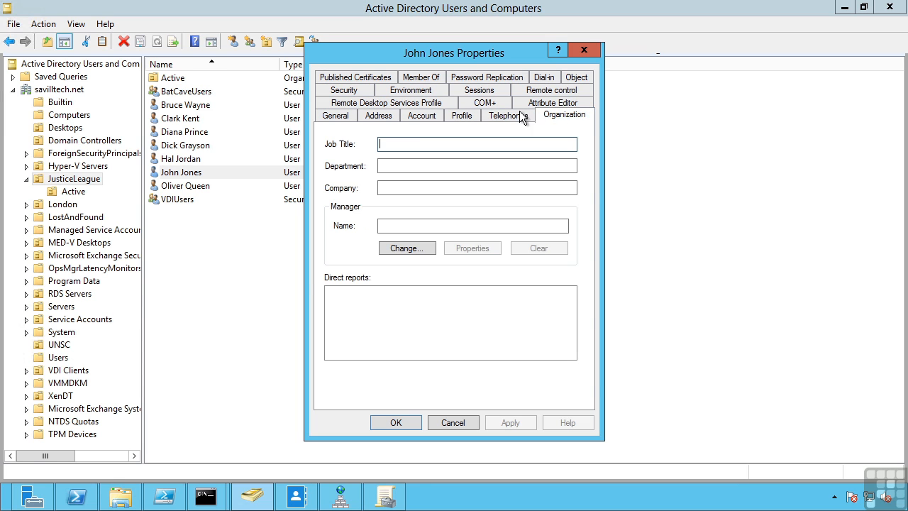
pyautogui.click(485, 115)
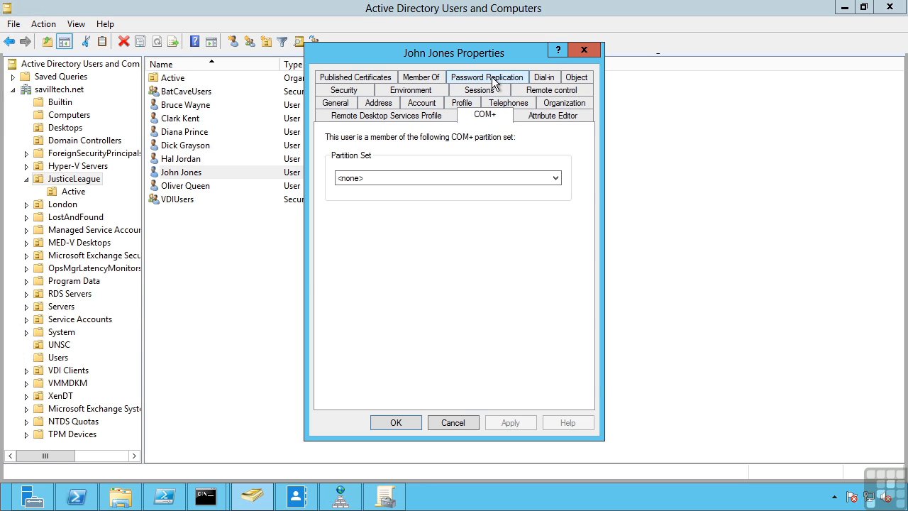
pyautogui.click(486, 77)
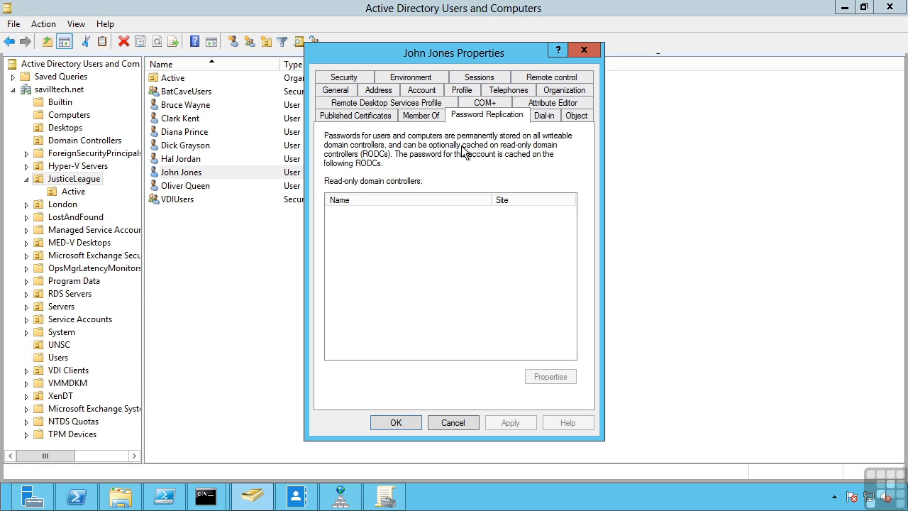
pyautogui.moveTo(454, 162)
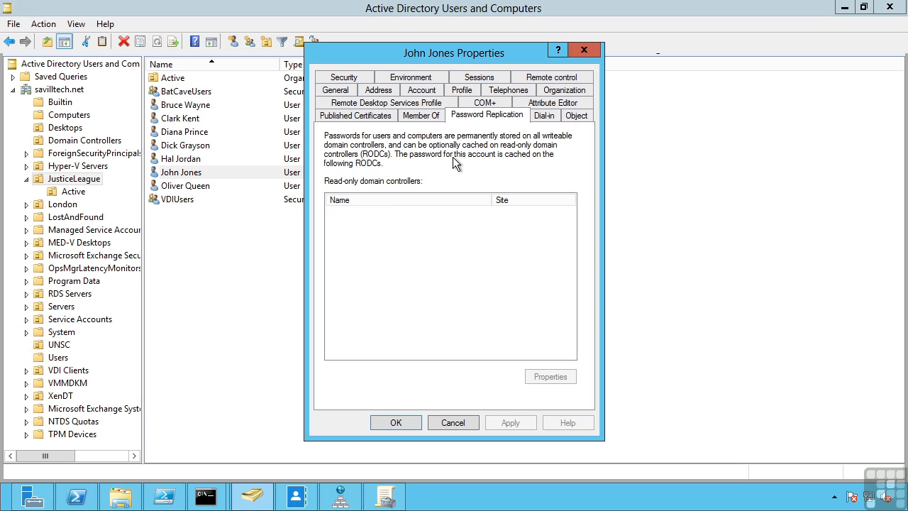
pyautogui.moveTo(500, 154)
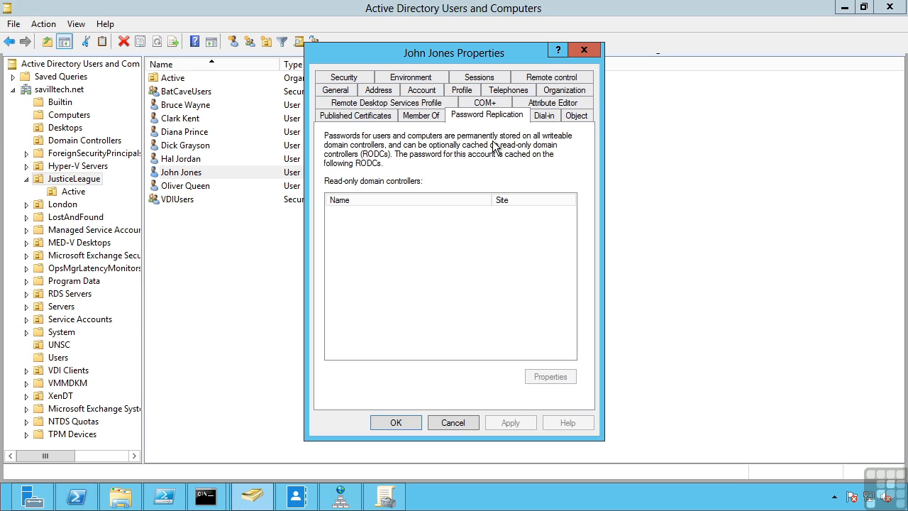
pyautogui.click(452, 422)
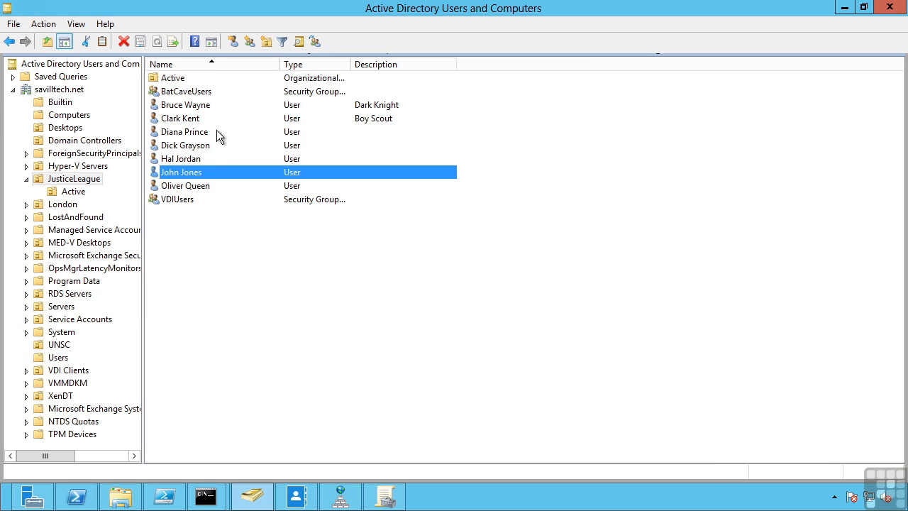
pyautogui.click(217, 294)
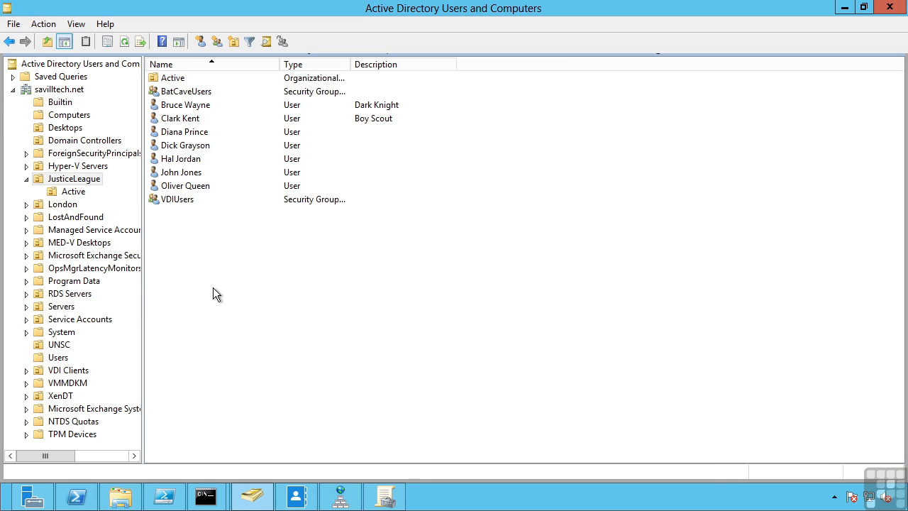
pyautogui.moveTo(217, 281)
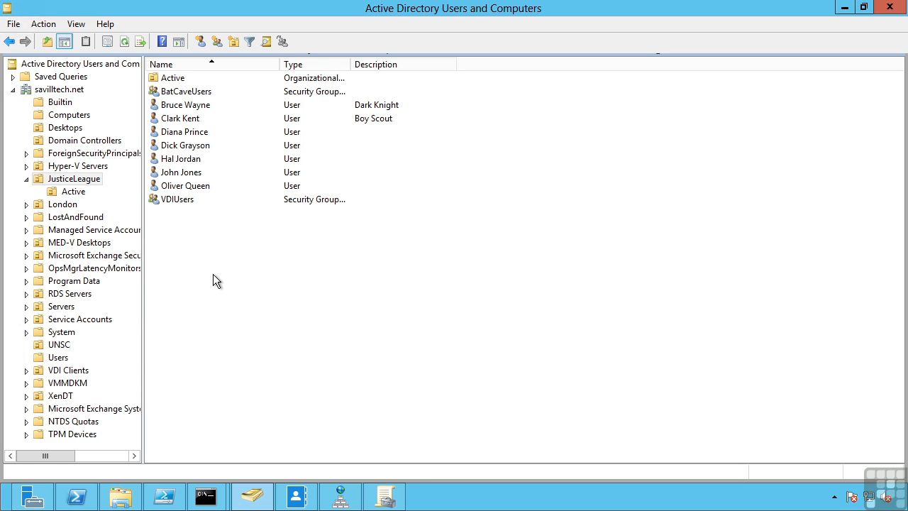
pyautogui.moveTo(178, 164)
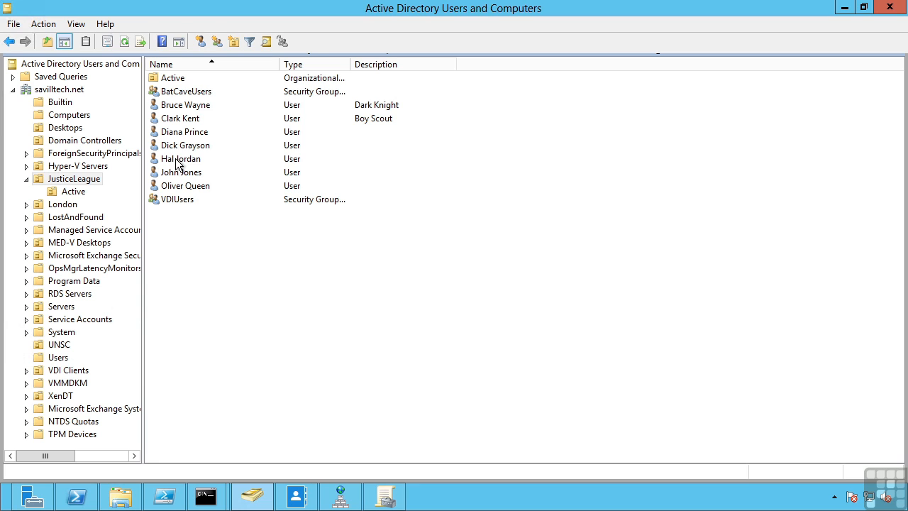
pyautogui.click(181, 158)
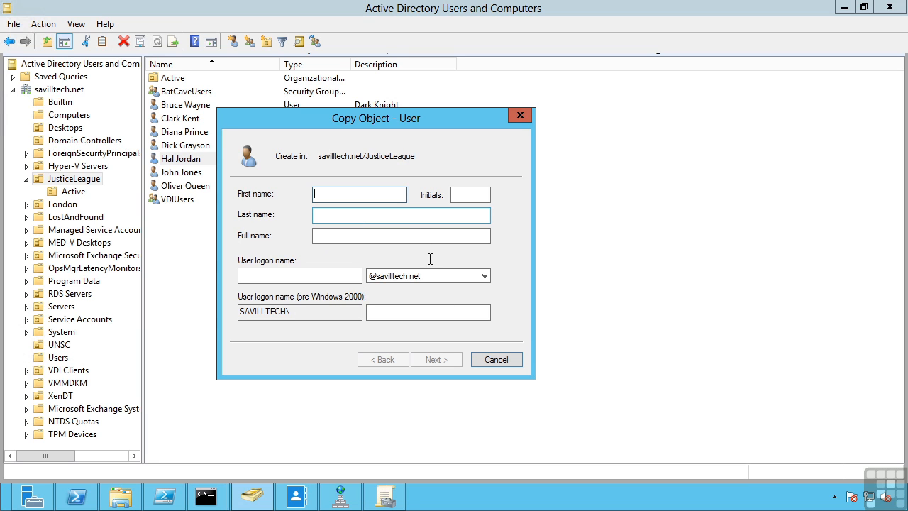
pyautogui.click(496, 359)
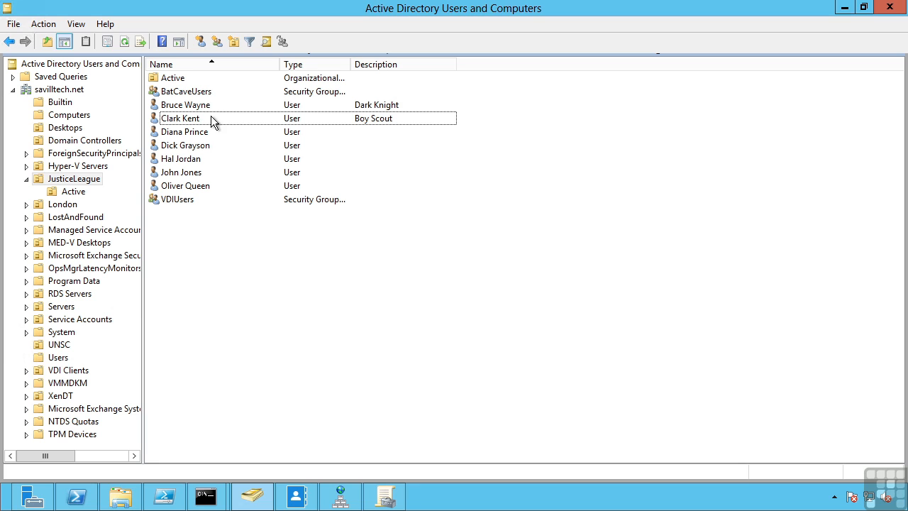
pyautogui.click(185, 186)
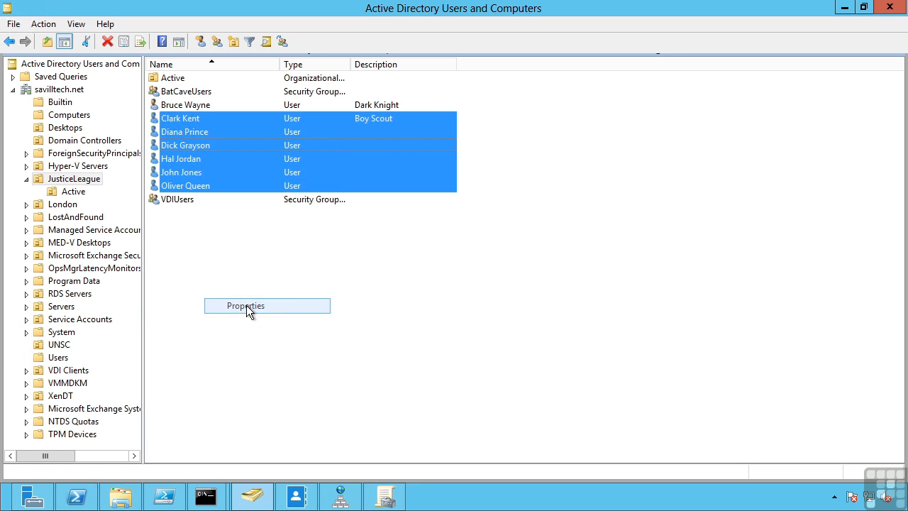
pyautogui.click(246, 305)
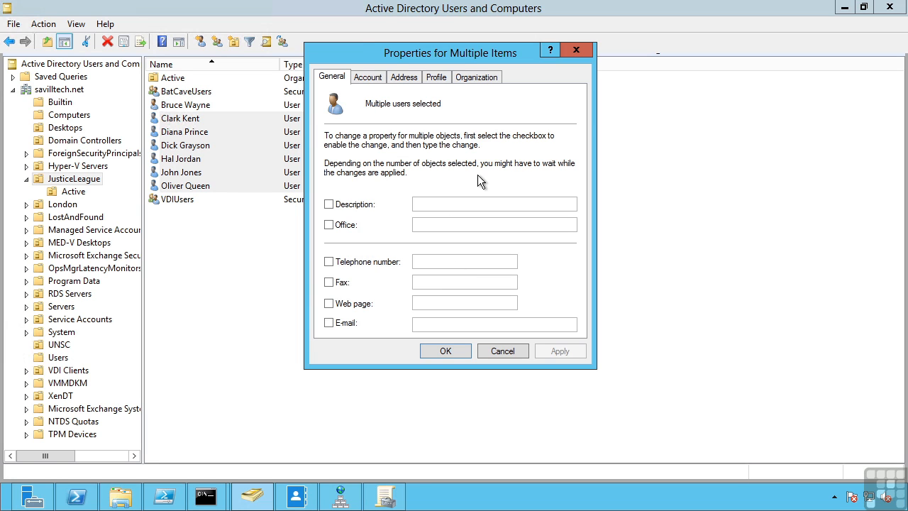
pyautogui.moveTo(513, 216)
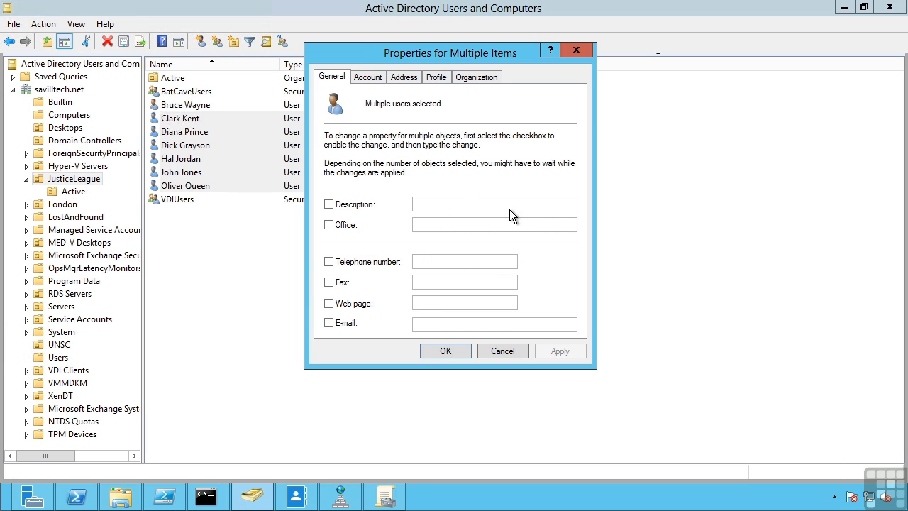
pyautogui.click(404, 76)
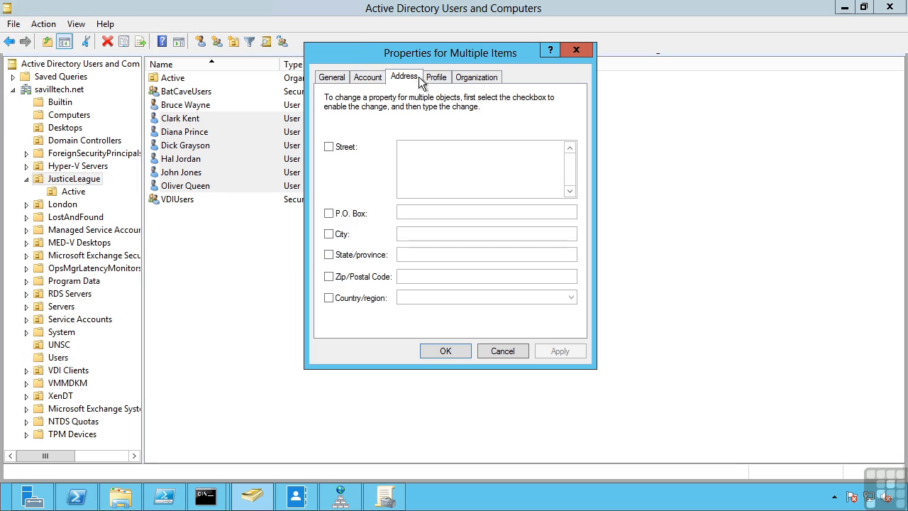
pyautogui.click(476, 77)
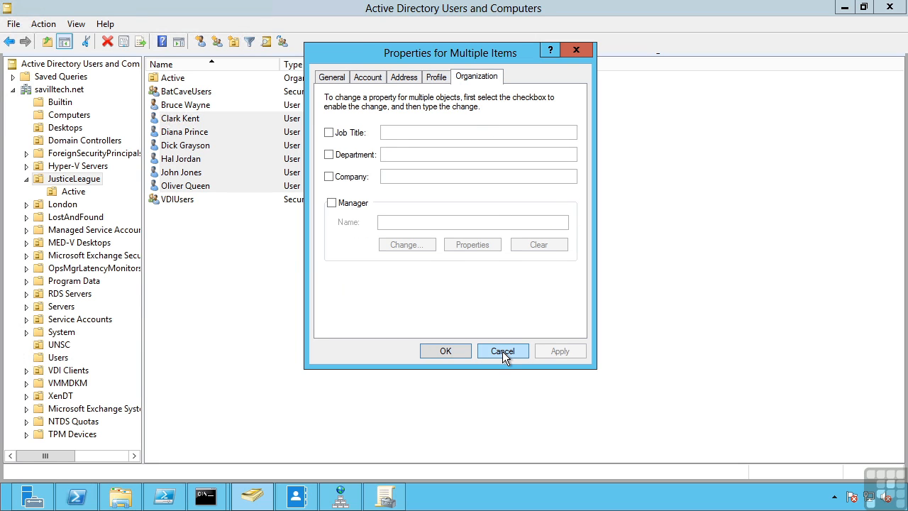
pyautogui.click(502, 352)
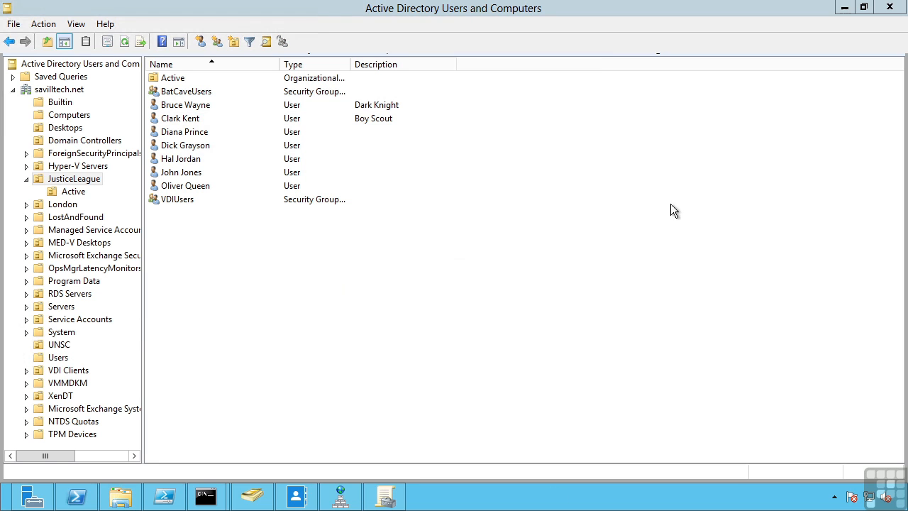
pyautogui.rightClick(185, 145)
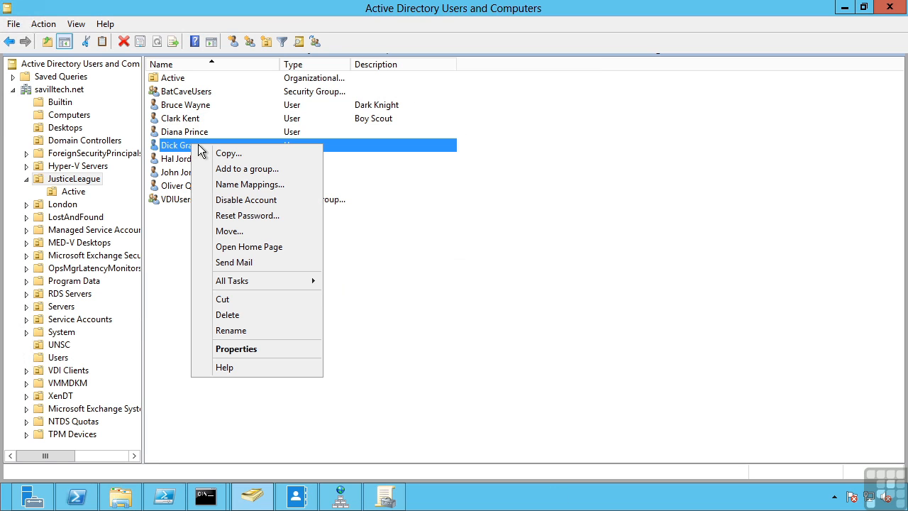
pyautogui.moveTo(247, 215)
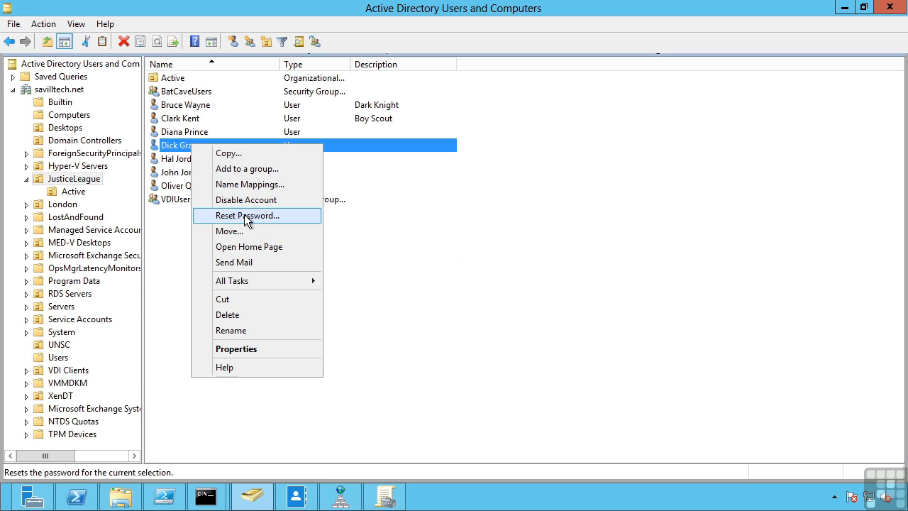
pyautogui.moveTo(238, 201)
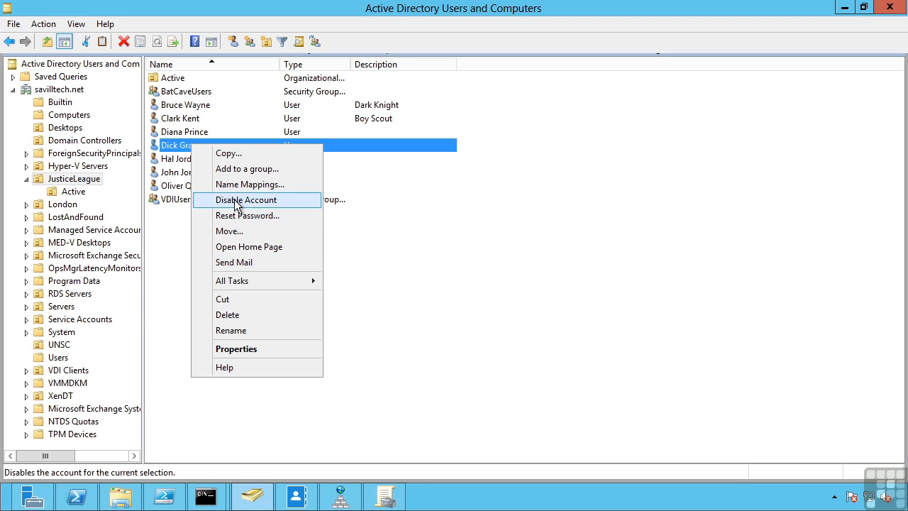
pyautogui.click(246, 199)
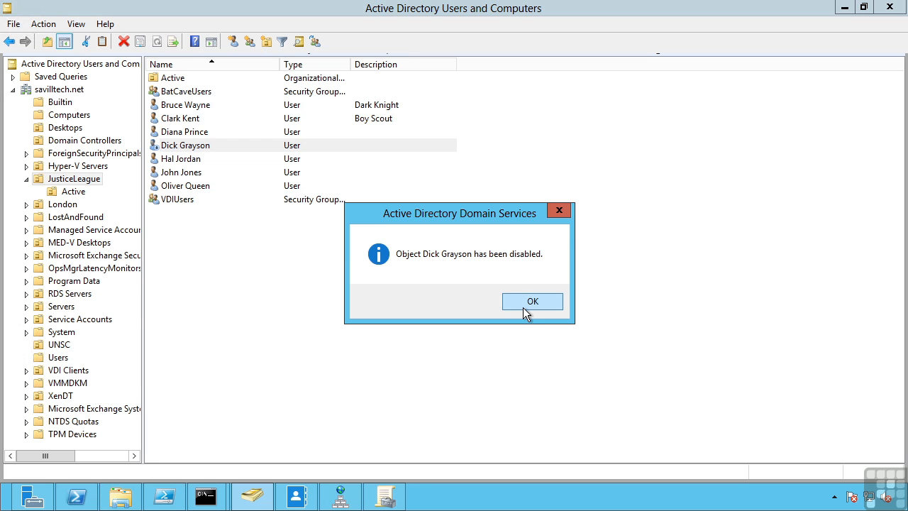
pyautogui.click(532, 301)
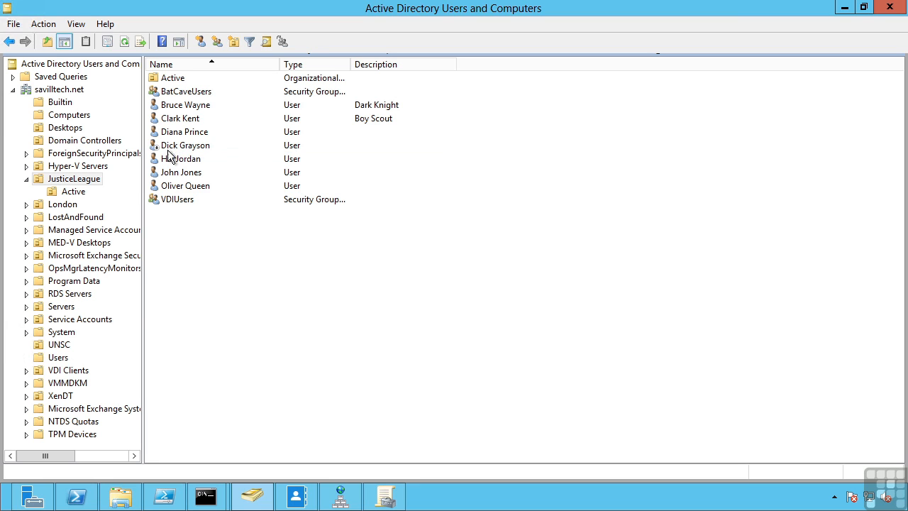
pyautogui.rightClick(186, 145)
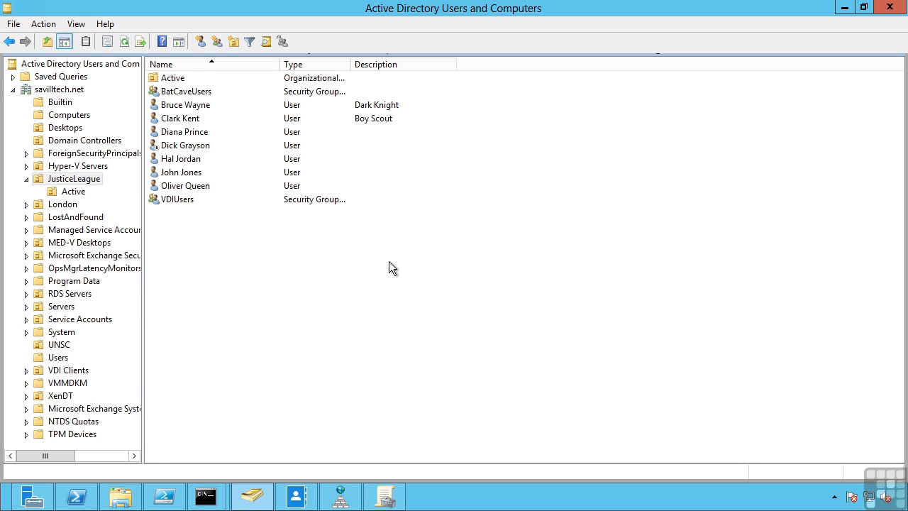
pyautogui.moveTo(205, 149)
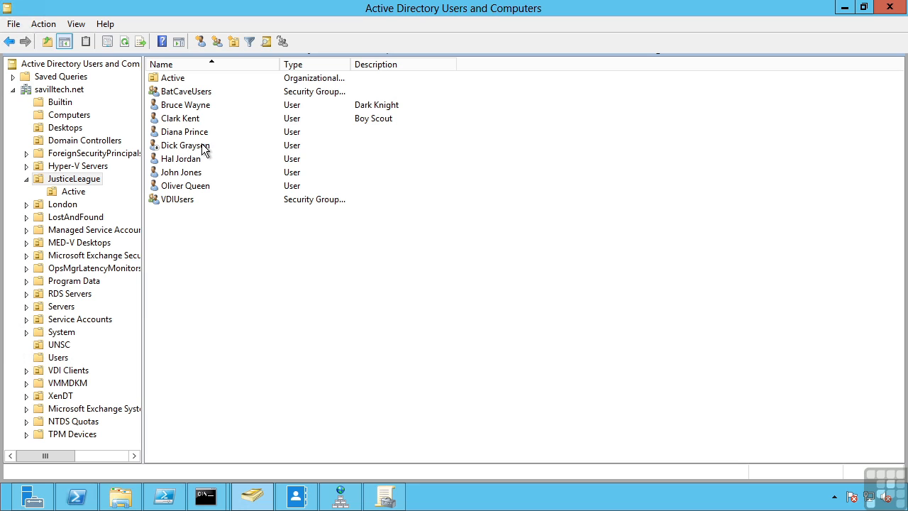
pyautogui.rightClick(182, 144)
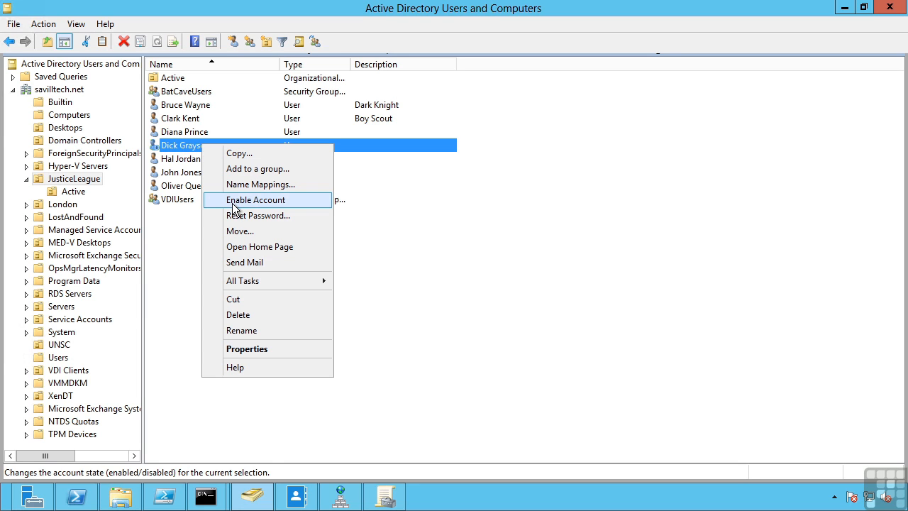
pyautogui.click(256, 200)
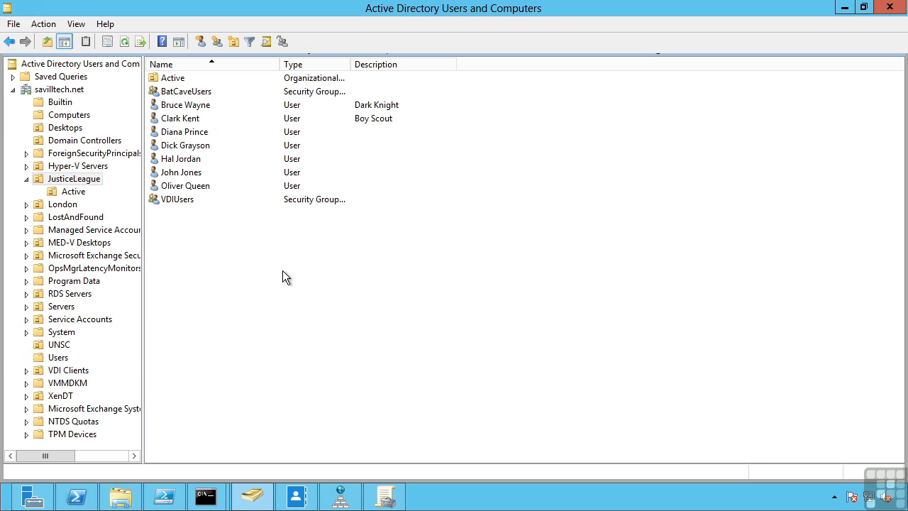
# Step: Select the Users container and scroll through its accounts and groups
pyautogui.click(58, 357)
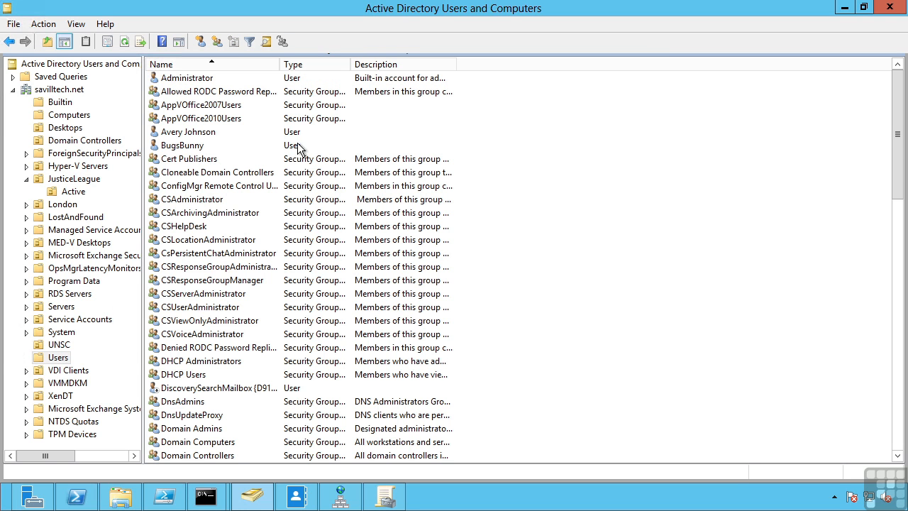
pyautogui.scroll(-3)
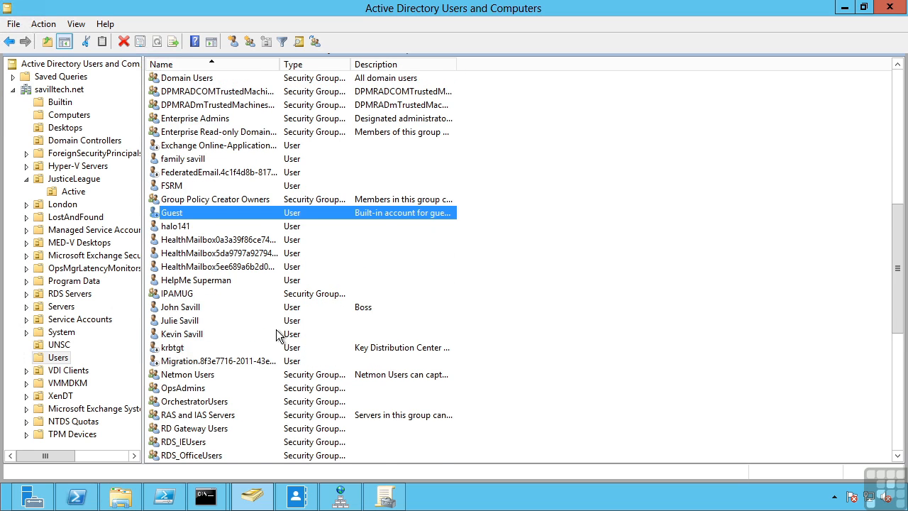
pyautogui.scroll(-3)
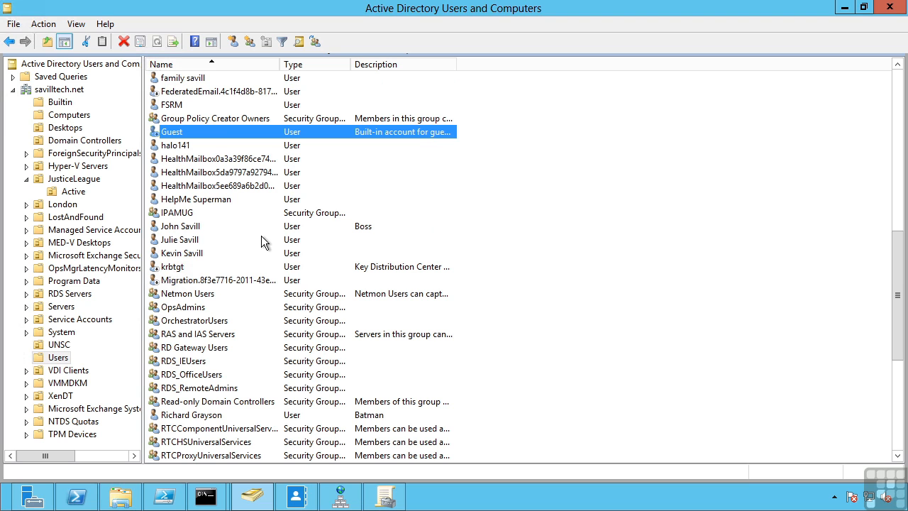
pyautogui.moveTo(328, 228)
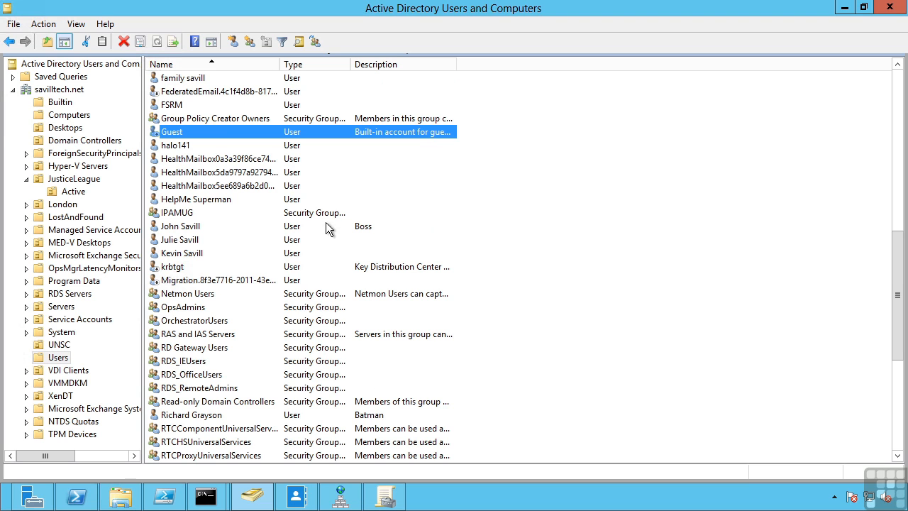
pyautogui.scroll(3)
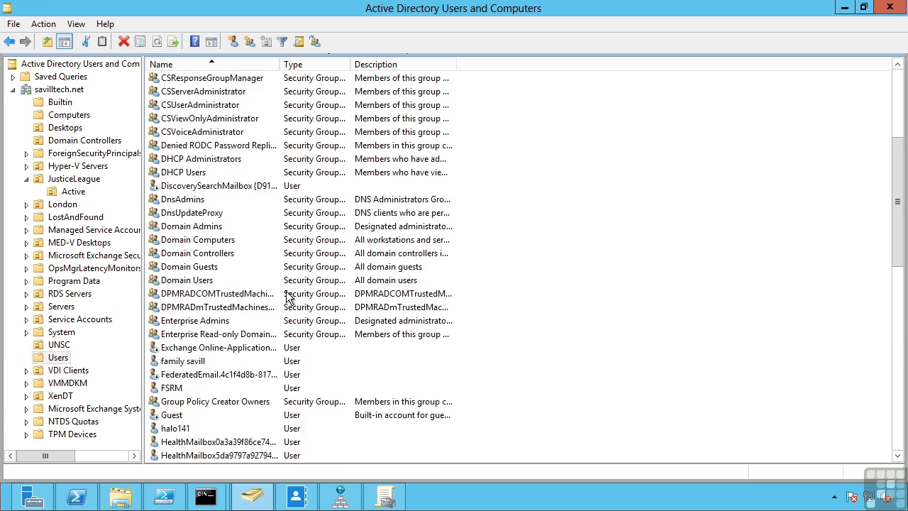
pyautogui.scroll(3)
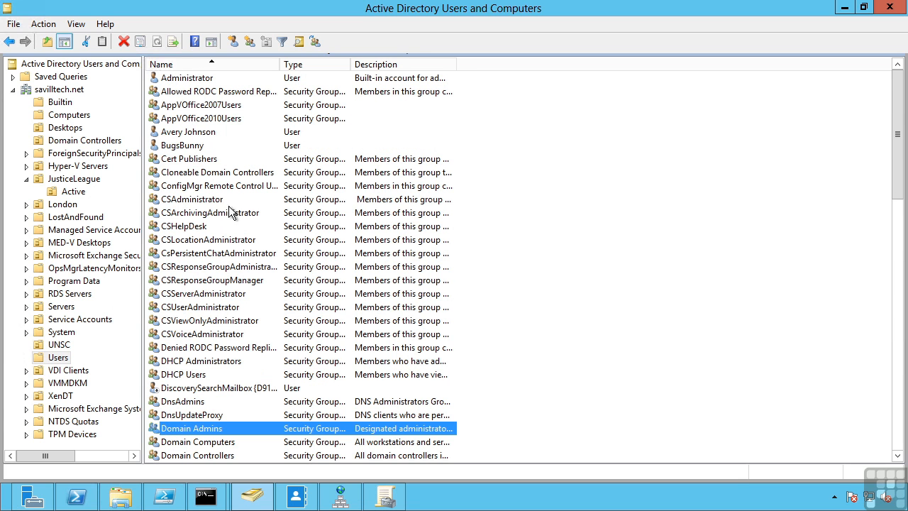
pyautogui.moveTo(59, 101)
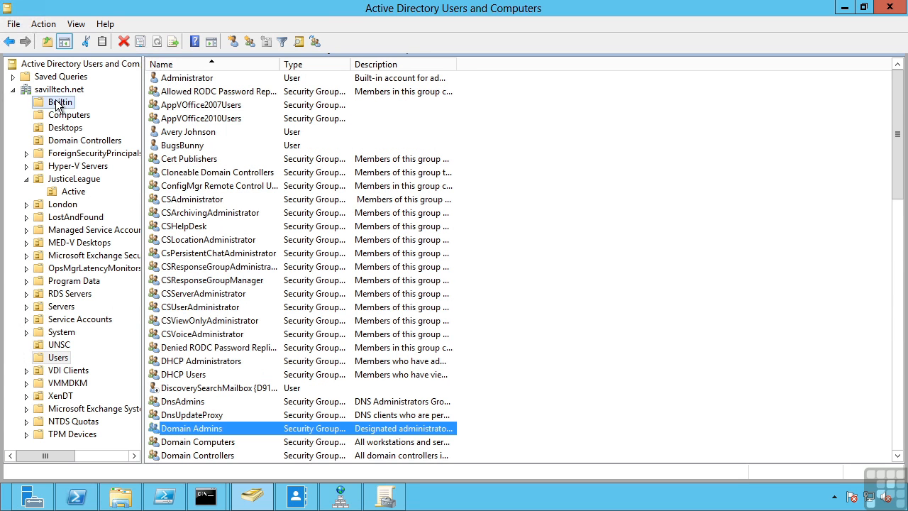
# Step: Open the Builtin container and inspect the Backup Operators and Print Operators groups
pyautogui.click(61, 102)
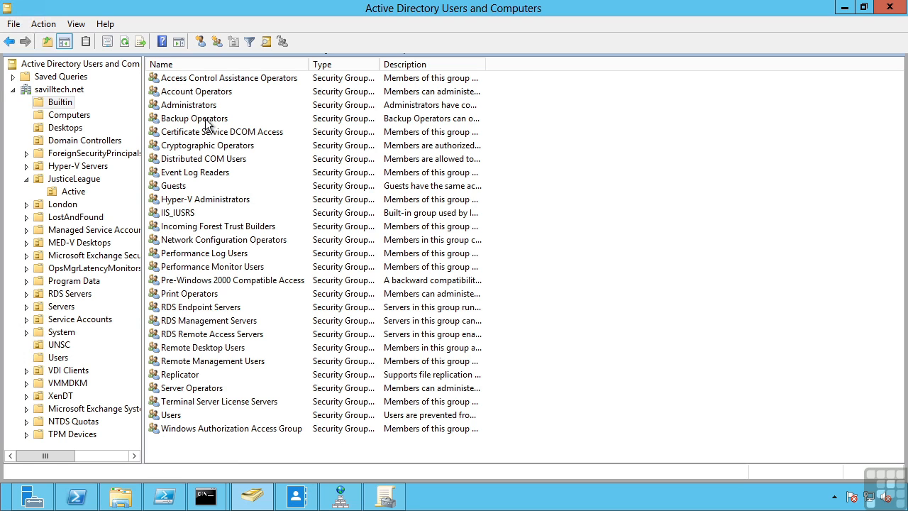
pyautogui.click(196, 117)
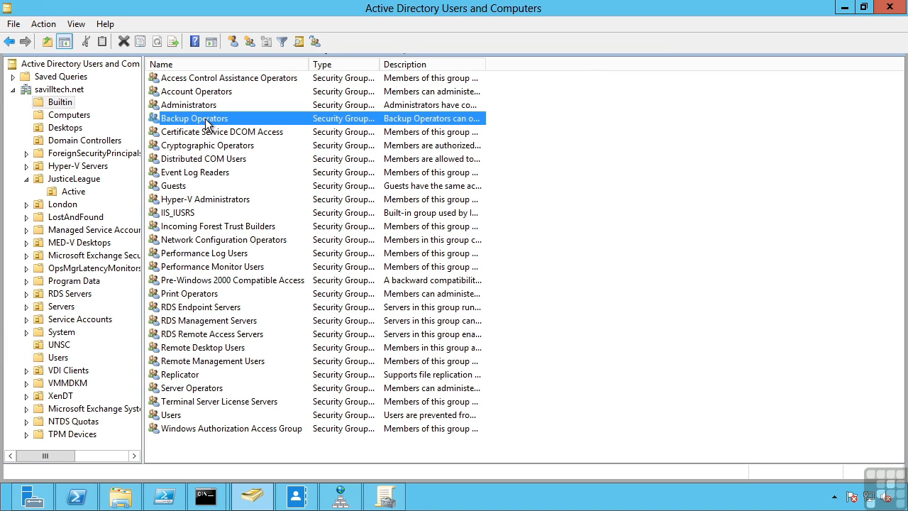
pyautogui.click(189, 293)
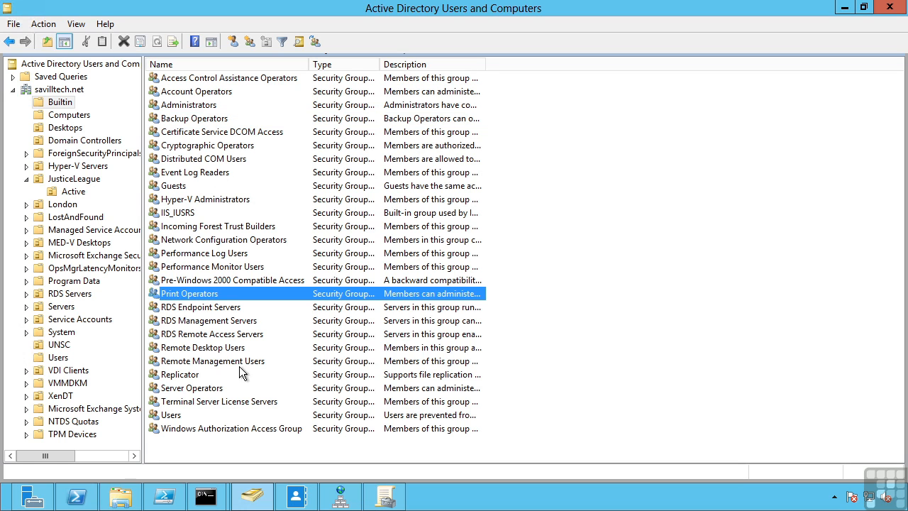
pyautogui.moveTo(246, 396)
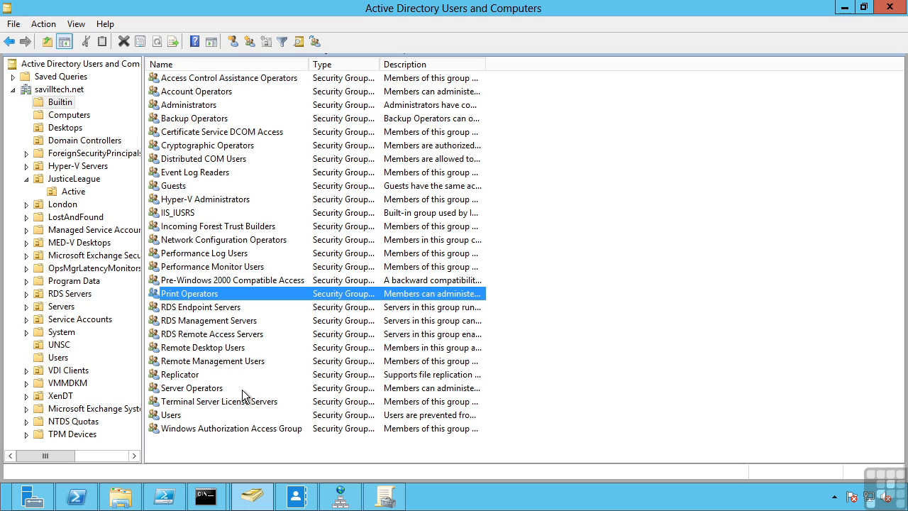
pyautogui.moveTo(215, 307)
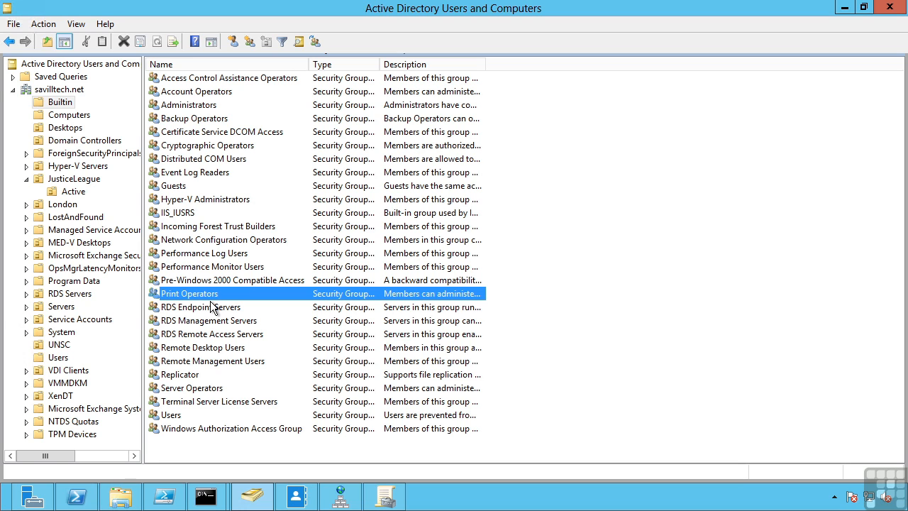
pyautogui.moveTo(224, 134)
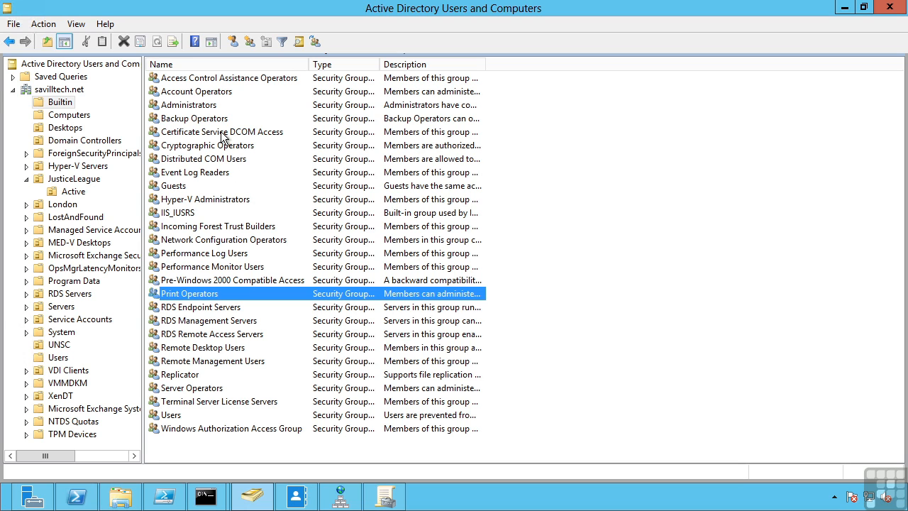
pyautogui.click(200, 118)
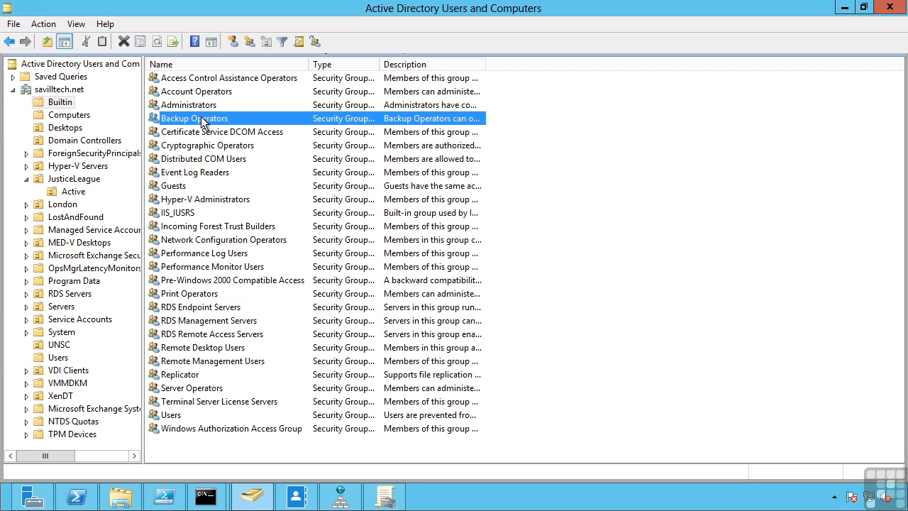
pyautogui.moveTo(67, 217)
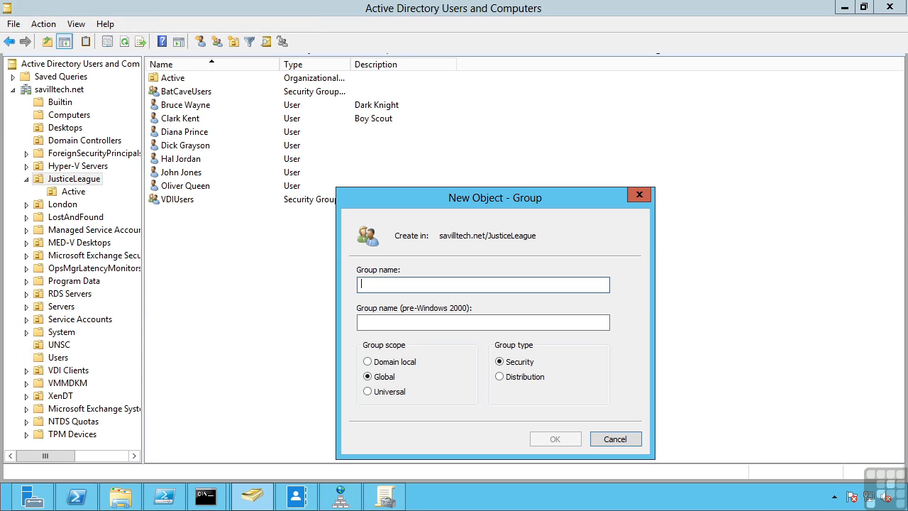
pyautogui.moveTo(583, 207)
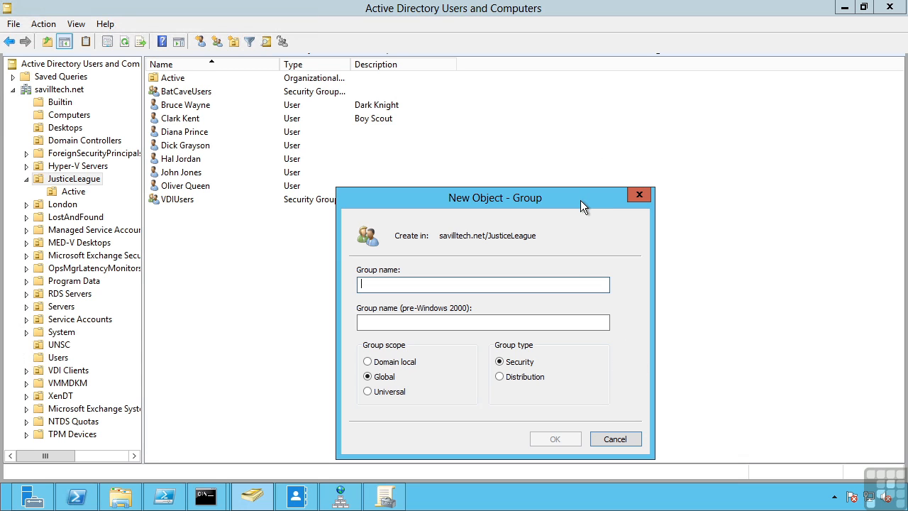
pyautogui.moveTo(534, 344)
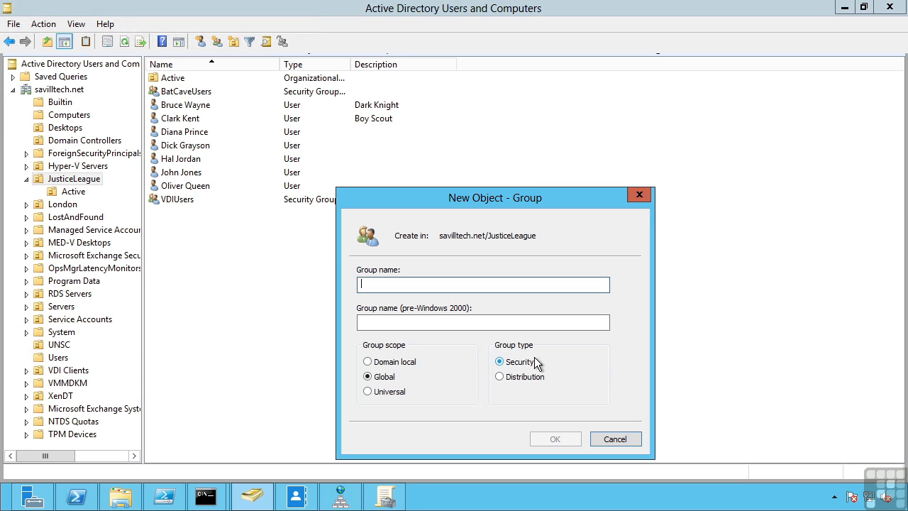
pyautogui.moveTo(501, 377)
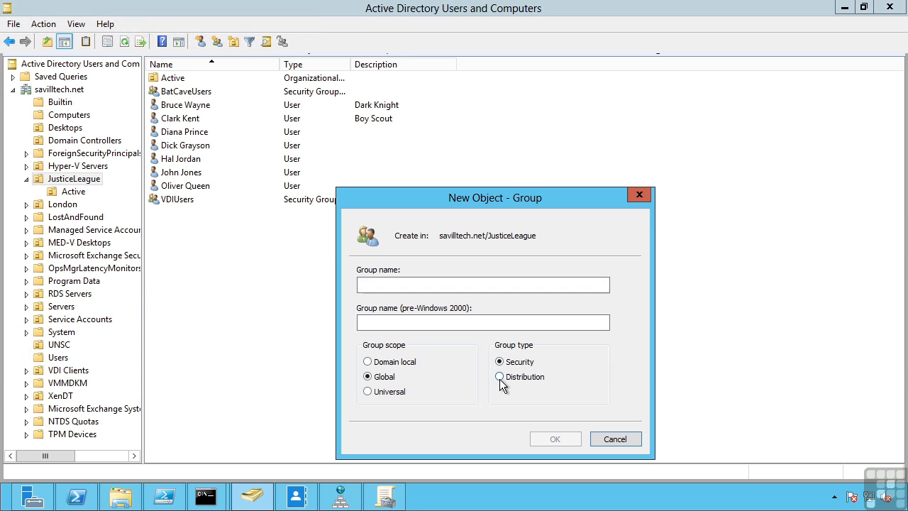
# Step: Choose the Distribution group type, then cancel the new group
pyautogui.click(500, 377)
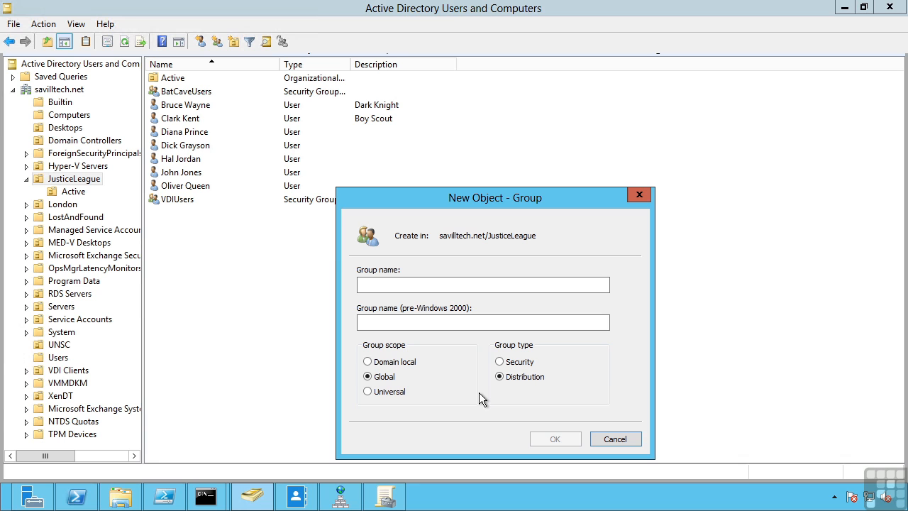
pyautogui.click(615, 439)
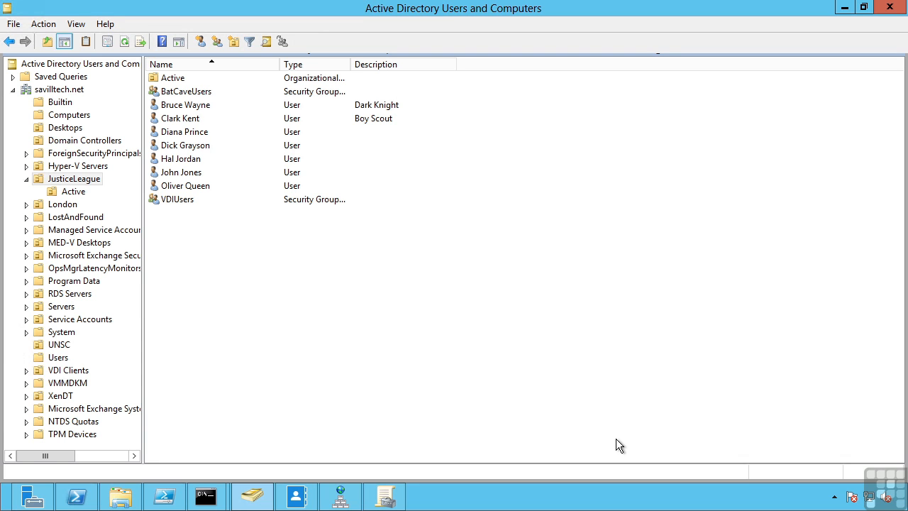
# Step: Open Domain Admins from the Users container, view its Members tab, and cancel
pyautogui.click(58, 357)
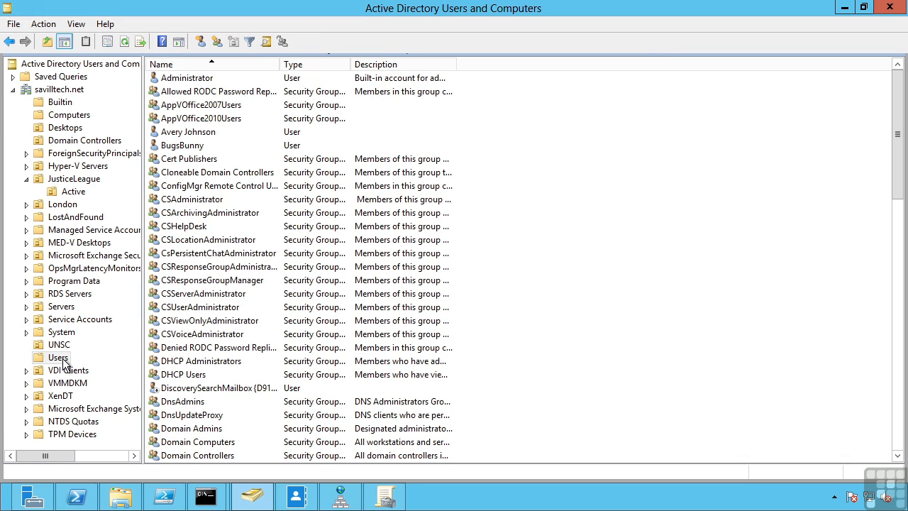
pyautogui.moveTo(197, 402)
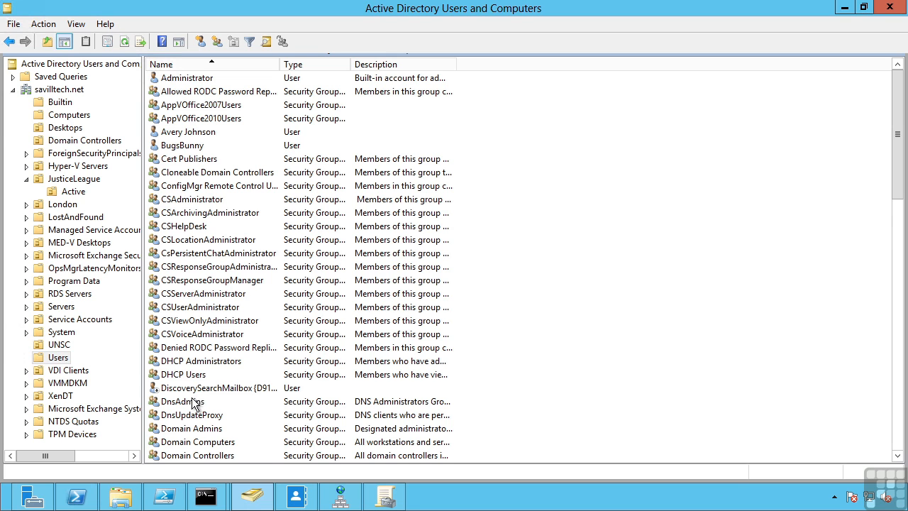
pyautogui.click(184, 401)
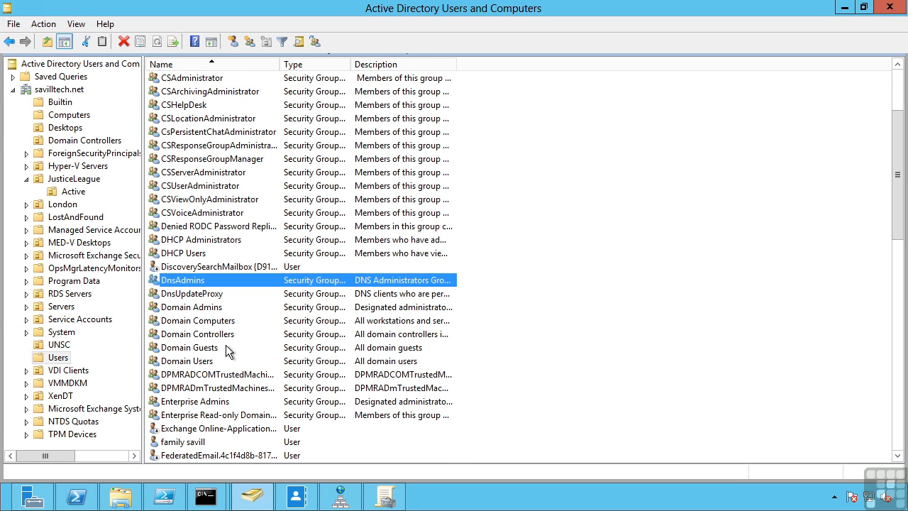
pyautogui.doubleClick(193, 306)
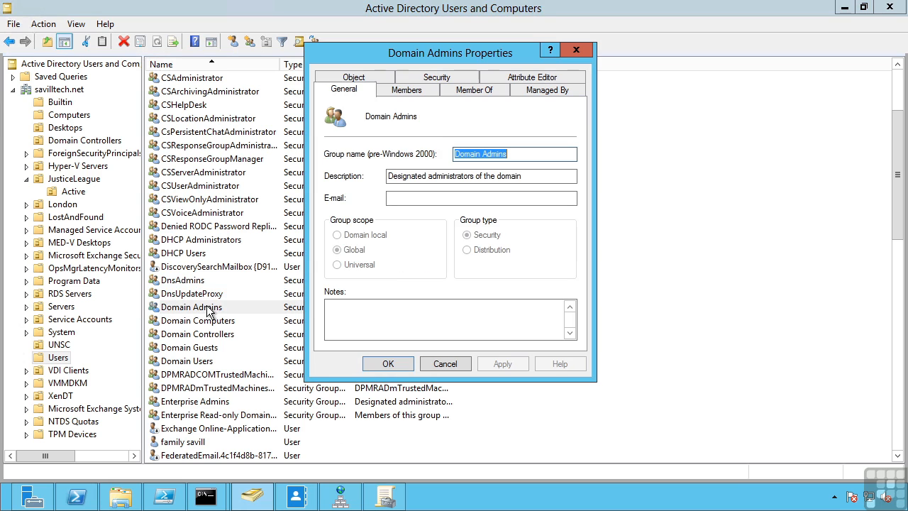
pyautogui.click(406, 90)
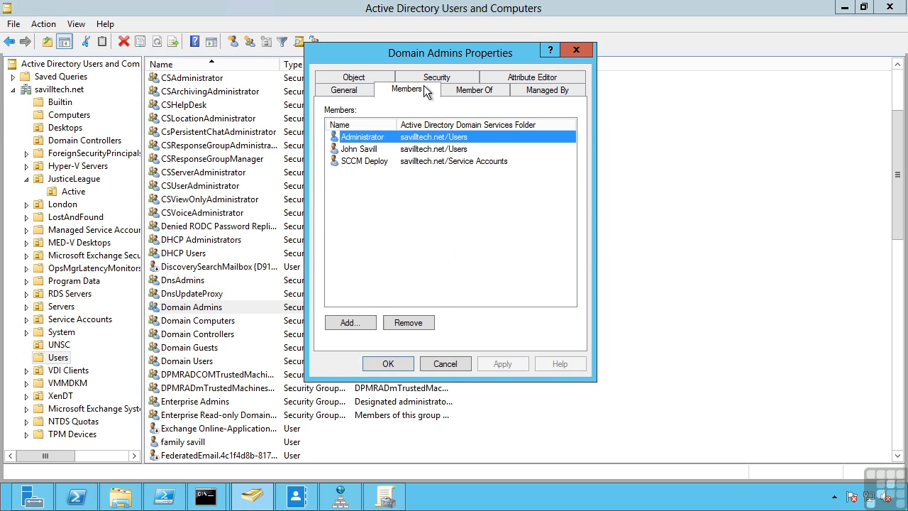
pyautogui.moveTo(415, 107)
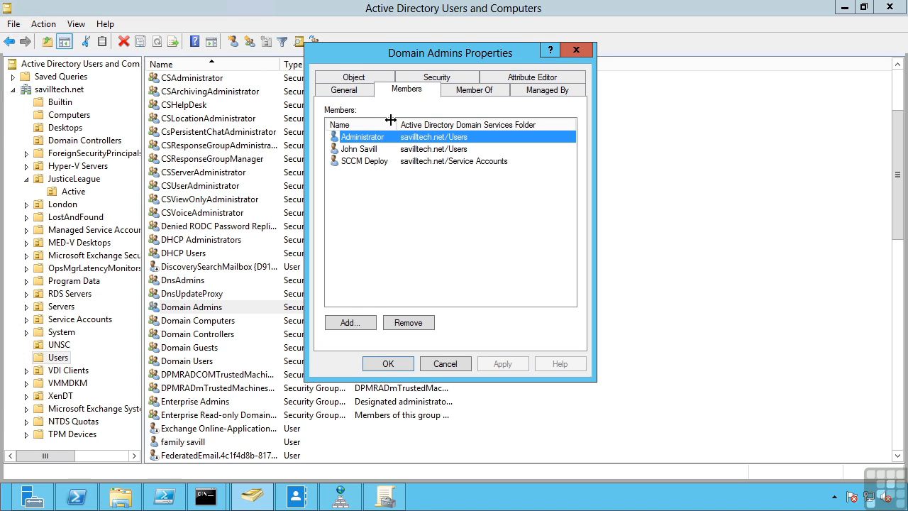
pyautogui.moveTo(474, 118)
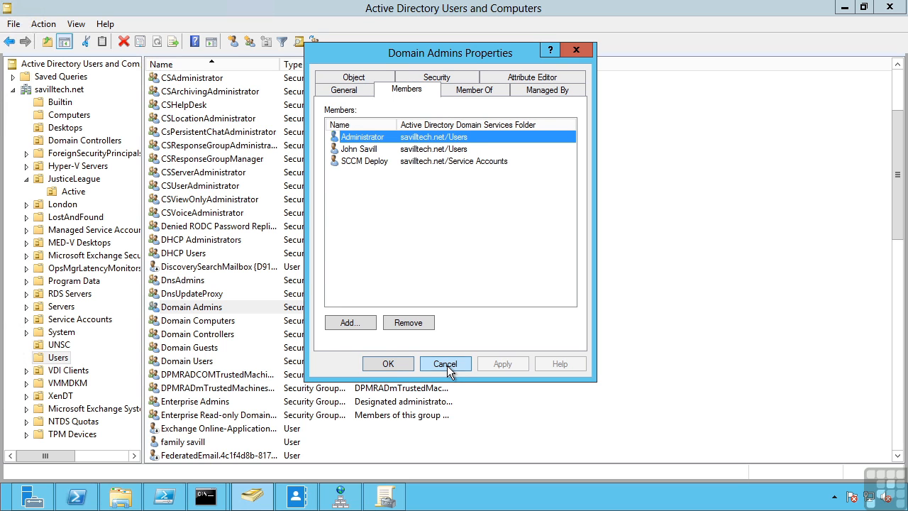
pyautogui.click(446, 363)
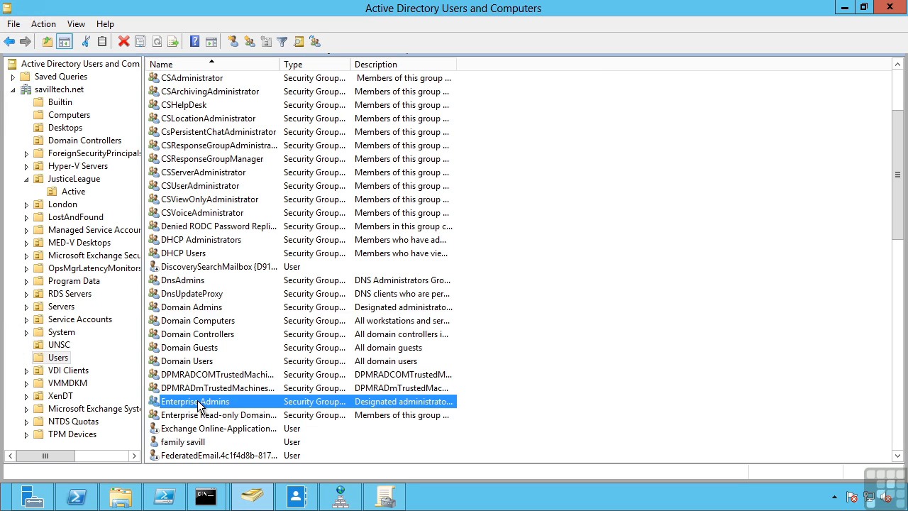
pyautogui.doubleClick(195, 401)
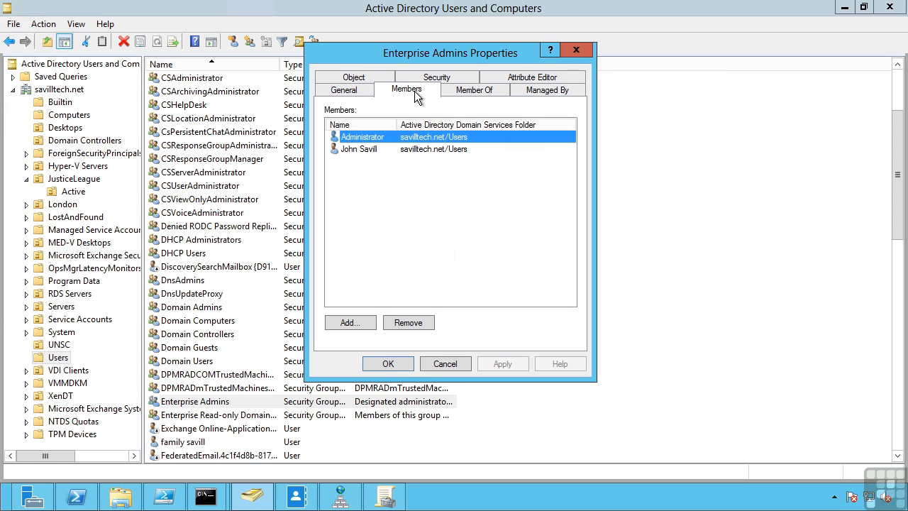
pyautogui.moveTo(438, 373)
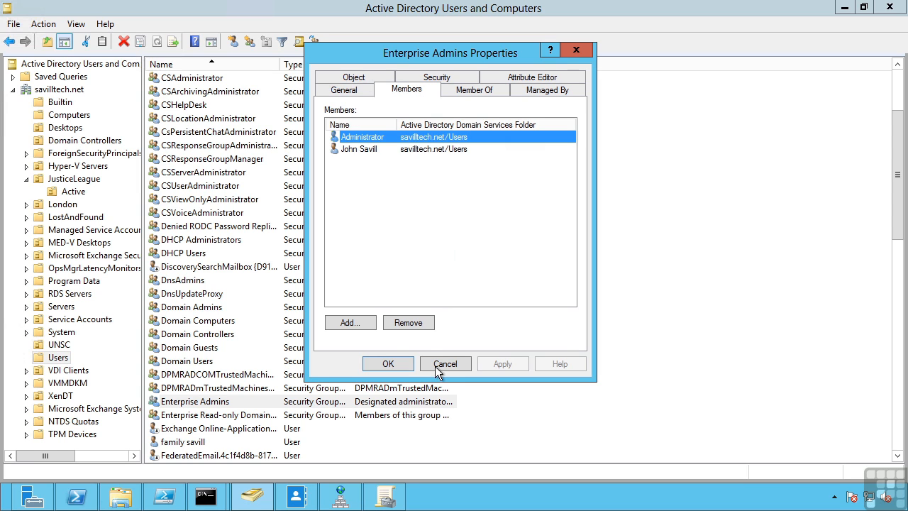
pyautogui.click(445, 363)
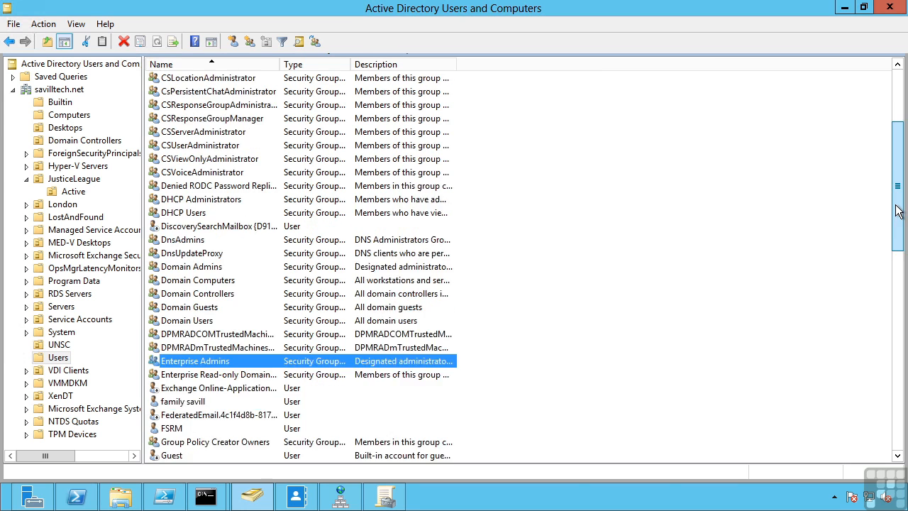
# Step: Open Schema Admins properties, view its sole member Administrator, and cancel
pyautogui.scroll(-3)
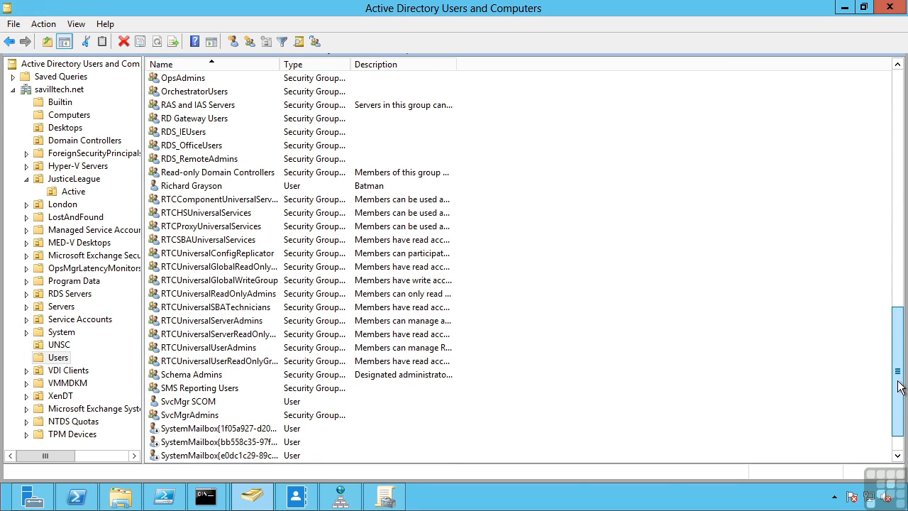
pyautogui.doubleClick(192, 374)
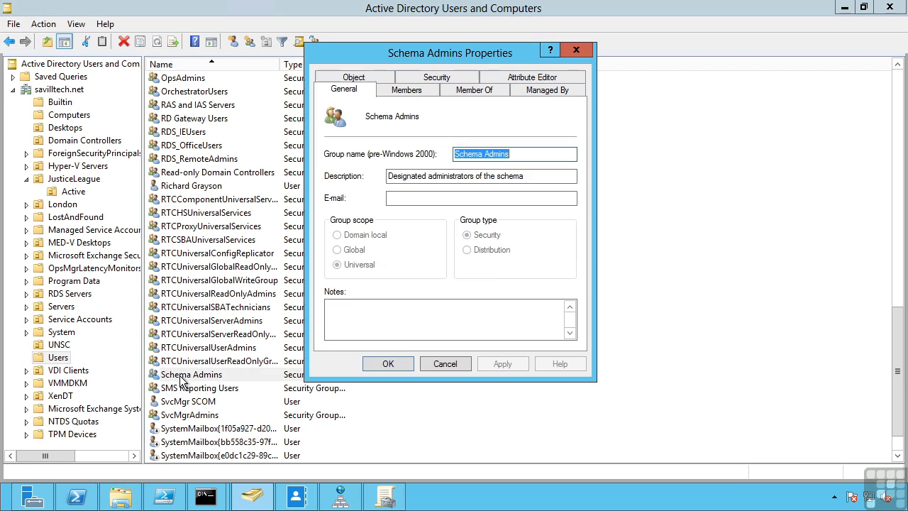
pyautogui.click(406, 90)
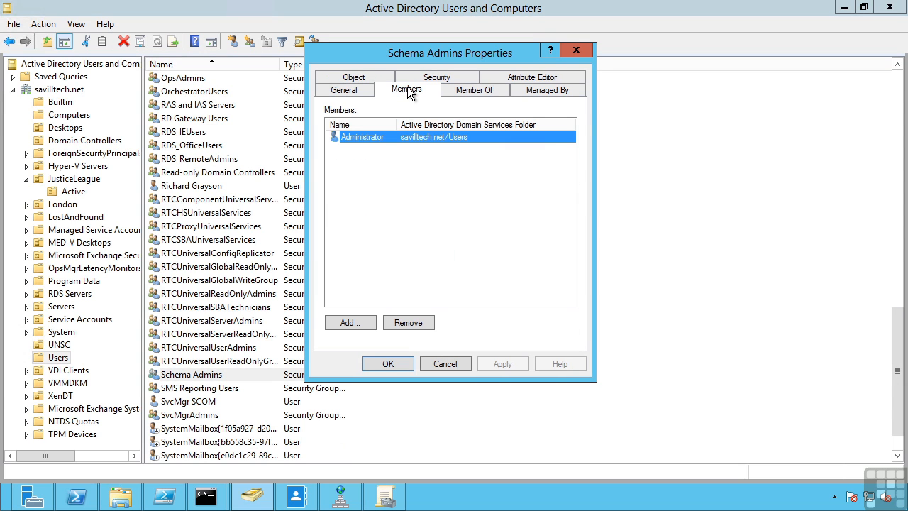
pyautogui.moveTo(393, 114)
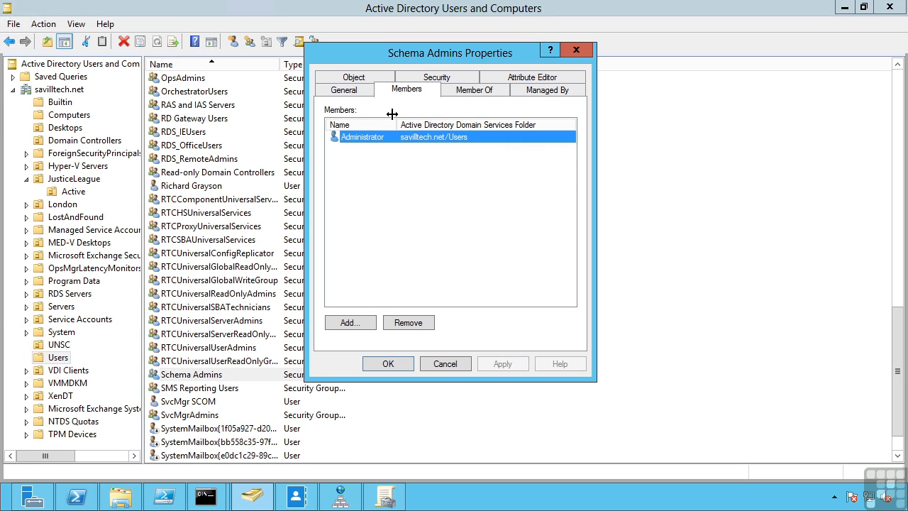
pyautogui.moveTo(461, 314)
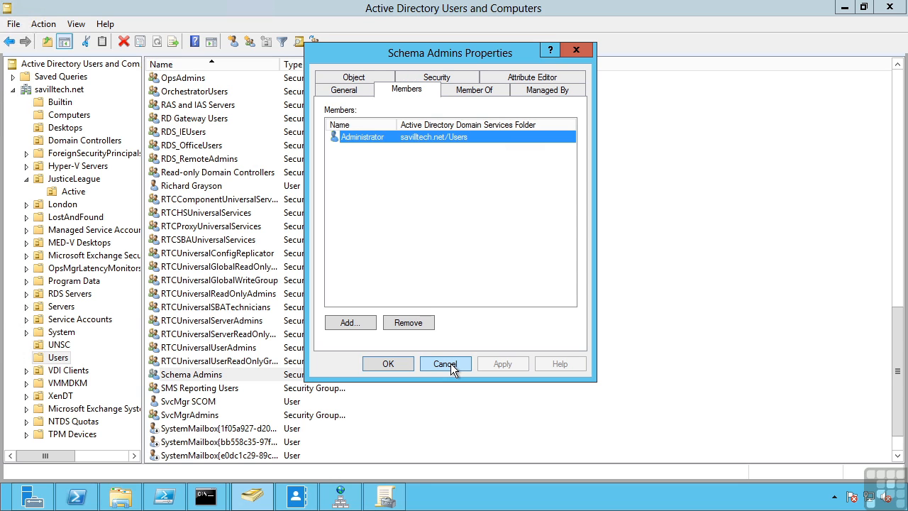
pyautogui.click(445, 364)
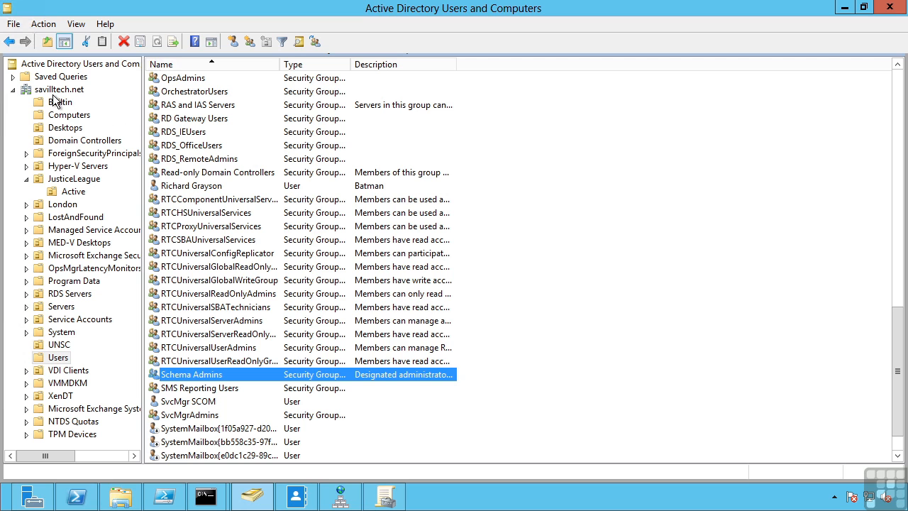
# Step: Open the Builtin container and select the Server Operators group
pyautogui.click(60, 102)
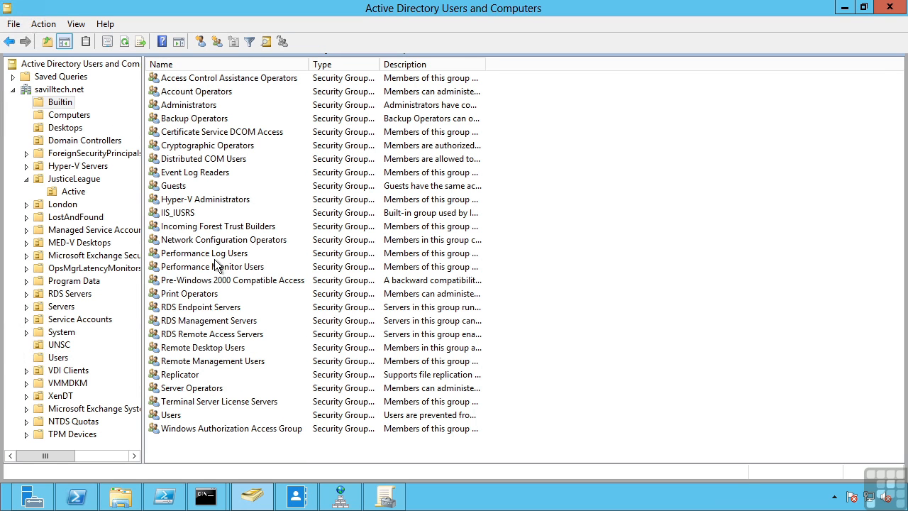
pyautogui.click(191, 387)
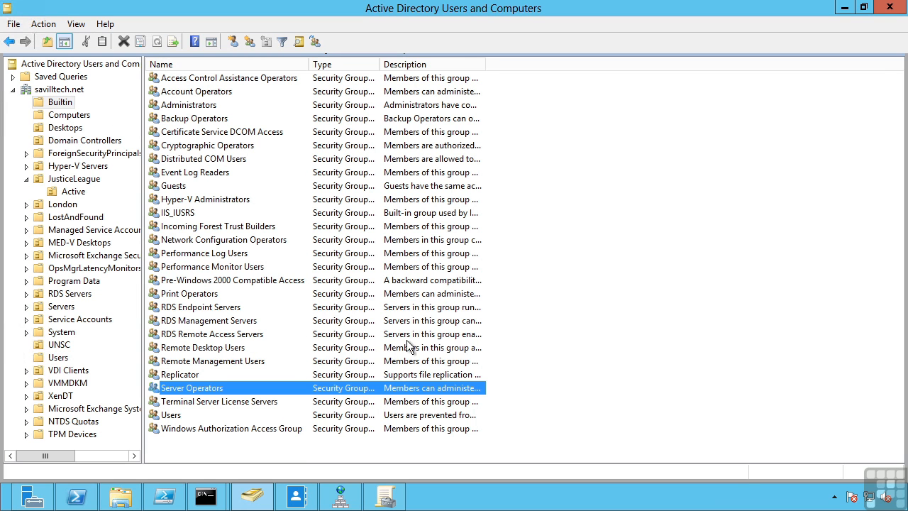
pyautogui.moveTo(736, 64)
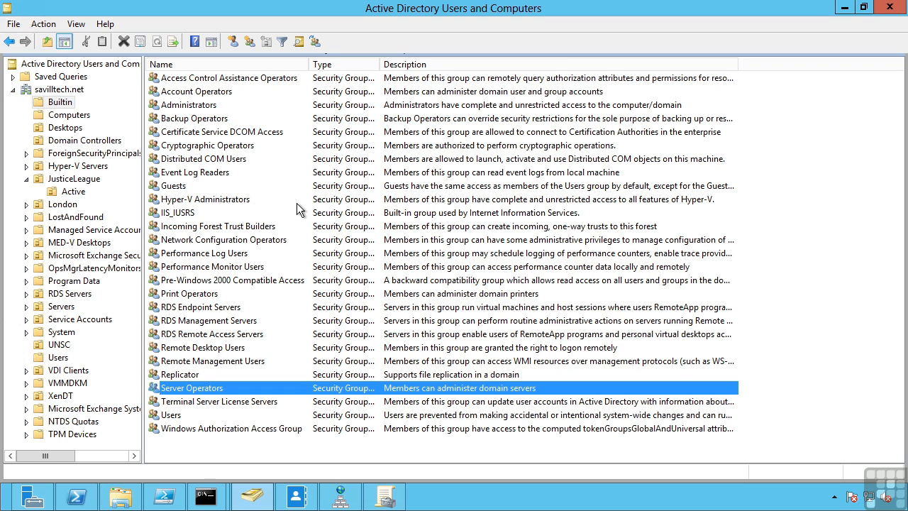
pyautogui.moveTo(79, 127)
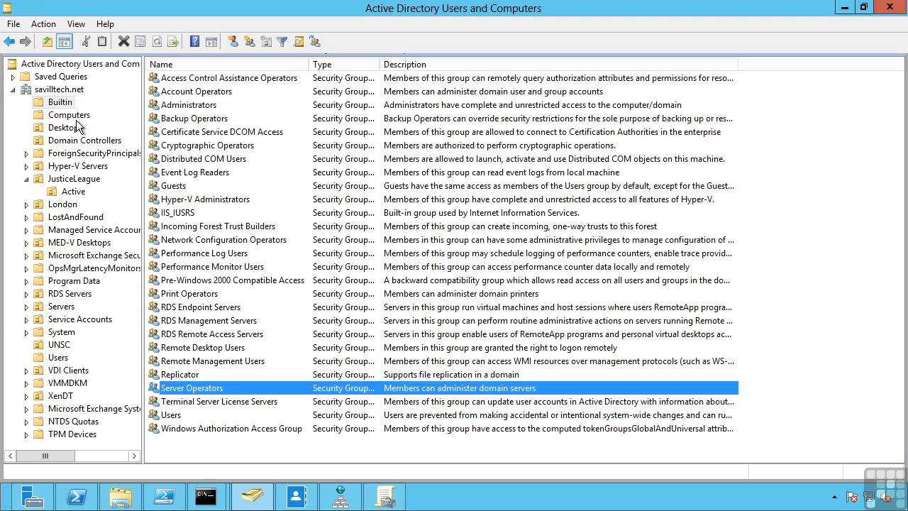
# Step: Select the Computers folder to list accounts such as the SAVDAL machines
pyautogui.click(69, 114)
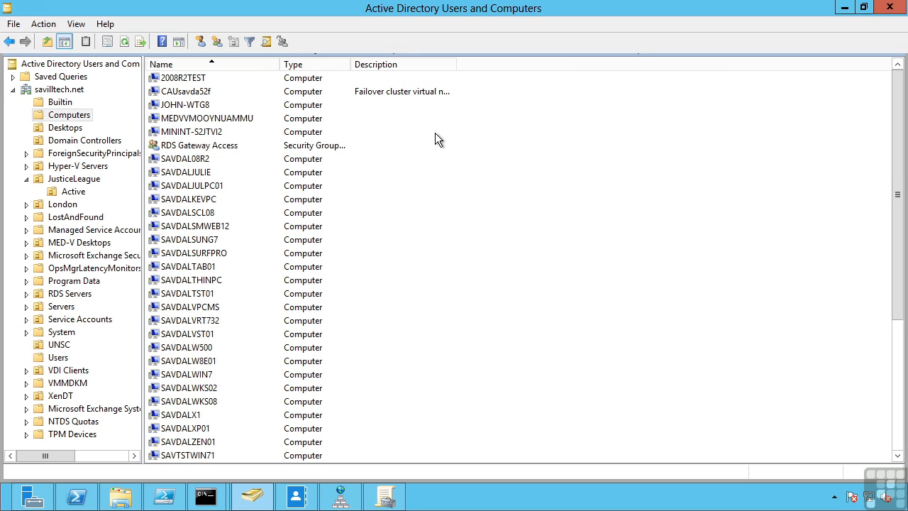
pyautogui.moveTo(426, 136)
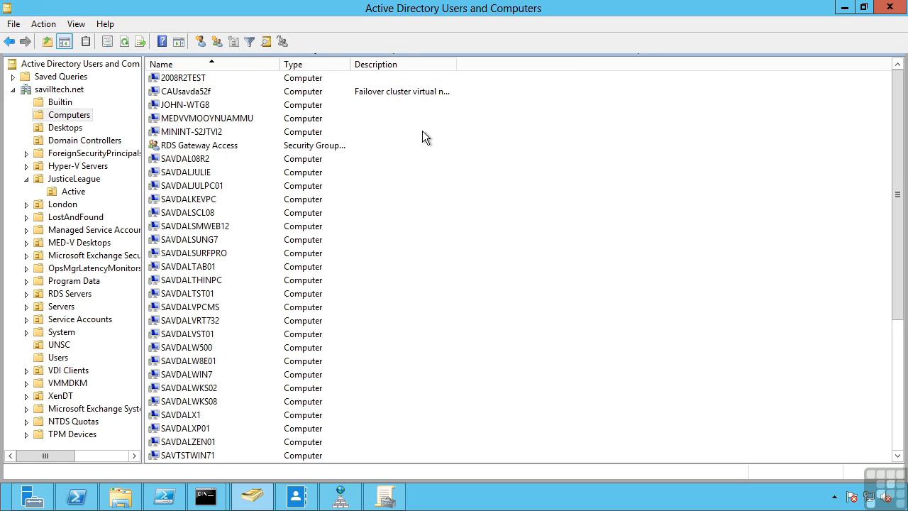
pyautogui.moveTo(197, 169)
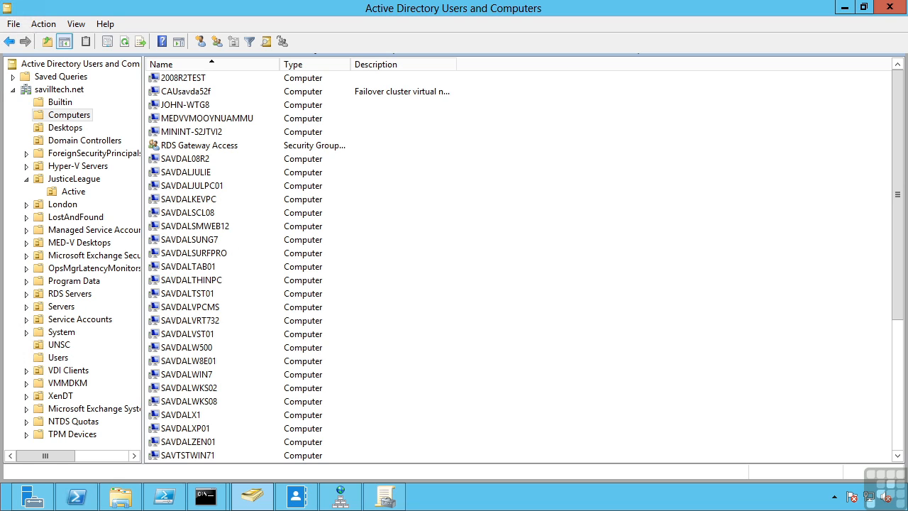
pyautogui.moveTo(197, 68)
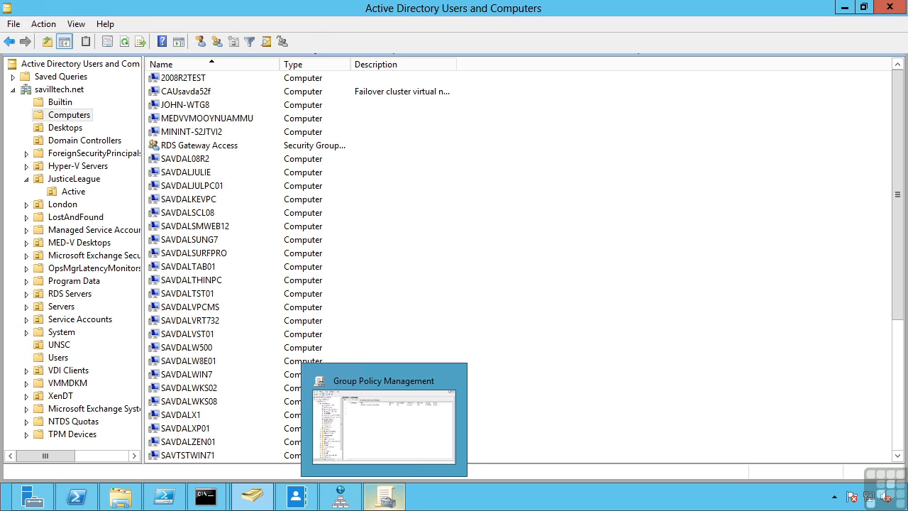
# Step: Run redircmp /? in the Command Prompt to display its usage help
pyautogui.click(205, 496)
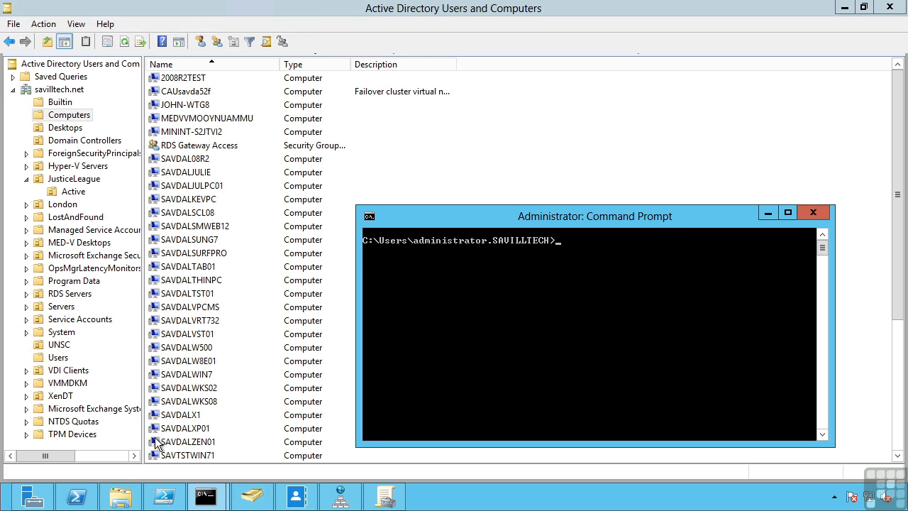
pyautogui.write('redircmp /?')
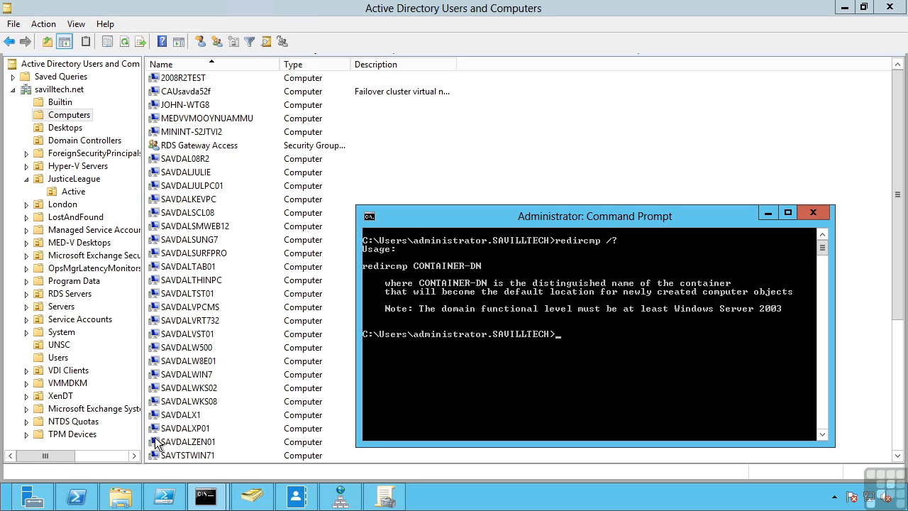
pyautogui.write('redircmp /?')
pyautogui.write('redirusr /?')
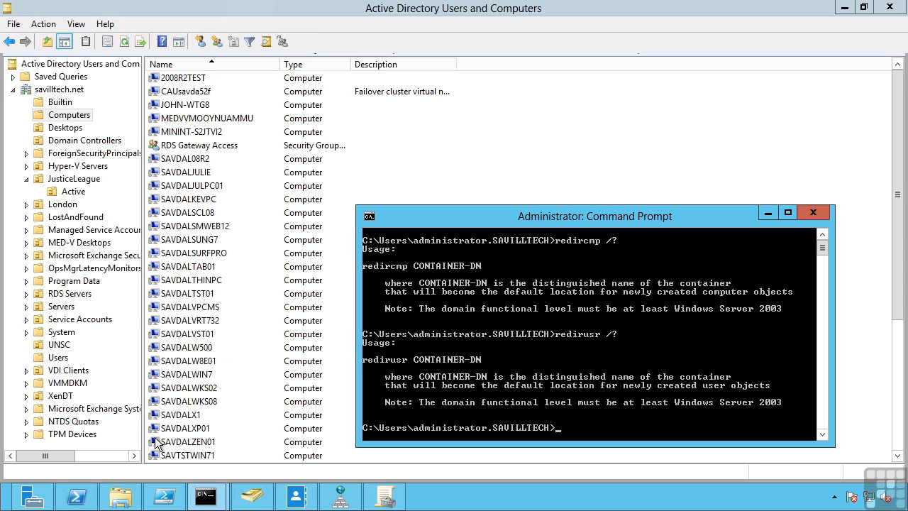
pyautogui.moveTo(134, 477)
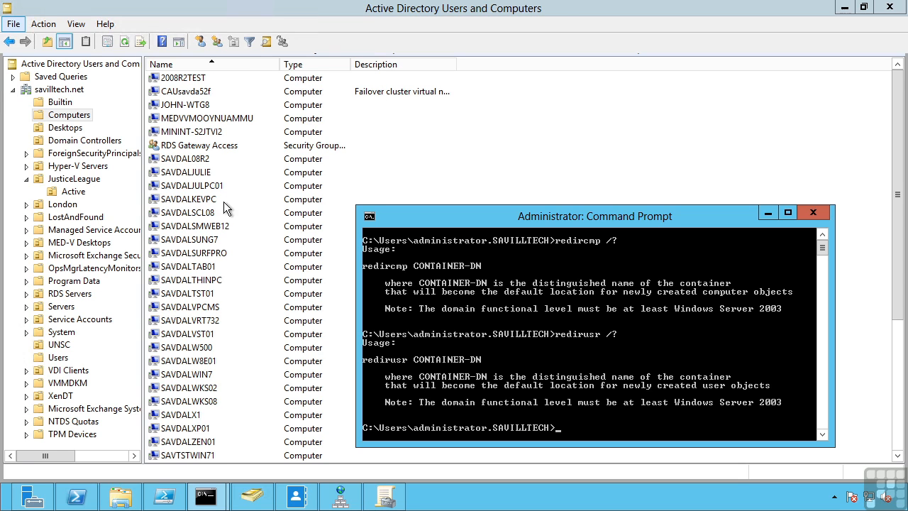
pyautogui.rightClick(191, 199)
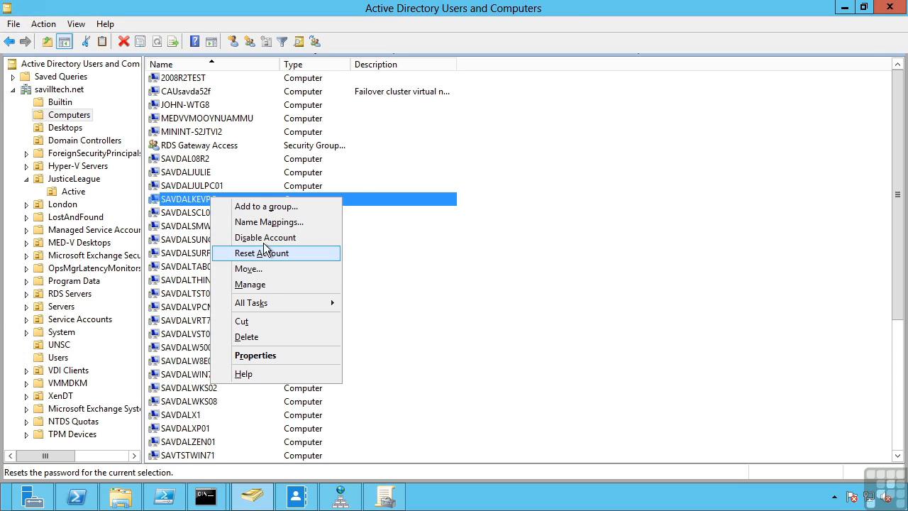
pyautogui.moveTo(269, 222)
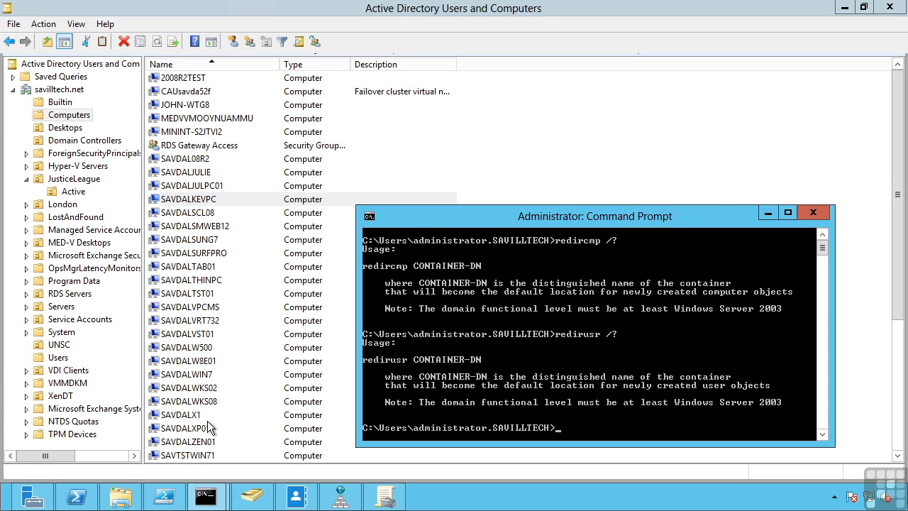
# Step: Type a dsmod computer -reset command in the Command Prompt
pyautogui.write('dsmod')
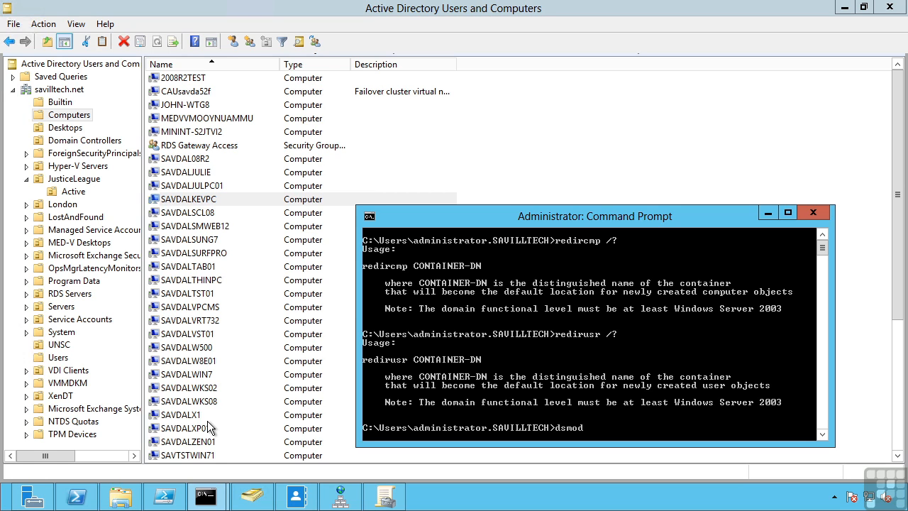
pyautogui.write('comput')
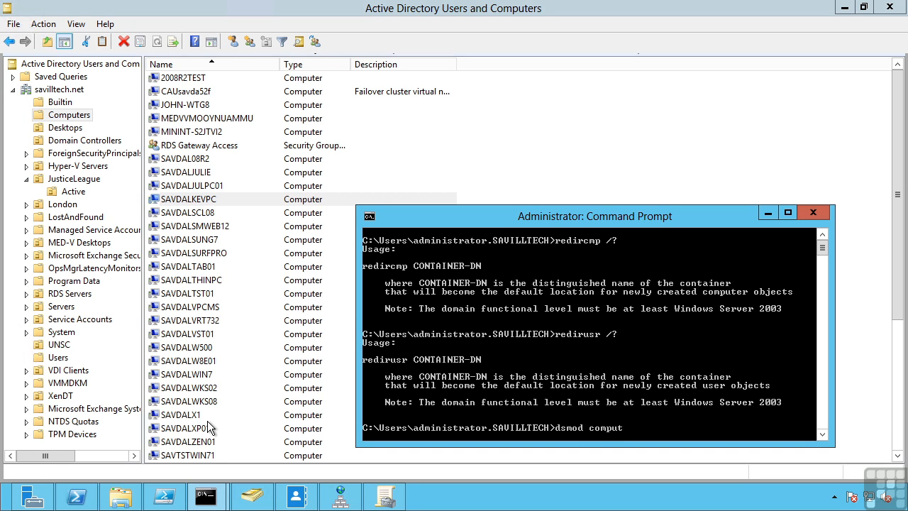
pyautogui.write('er')
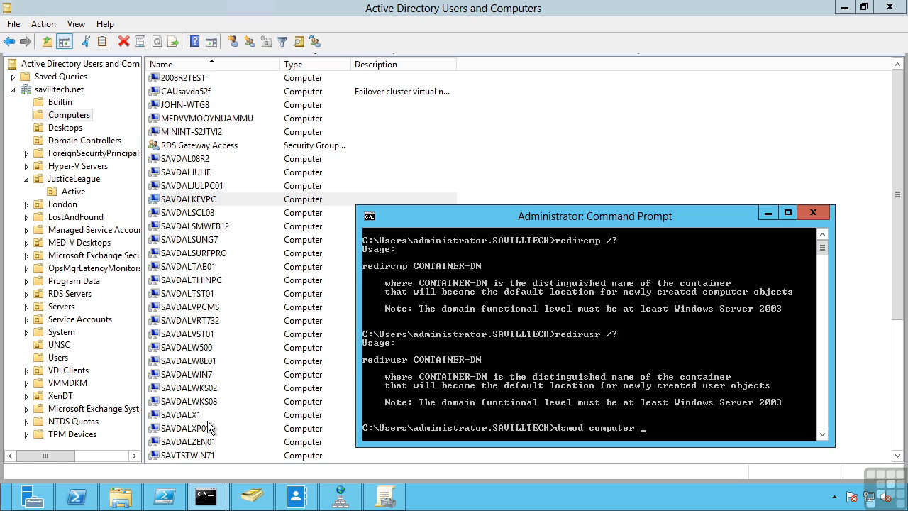
pyautogui.write('-reset')
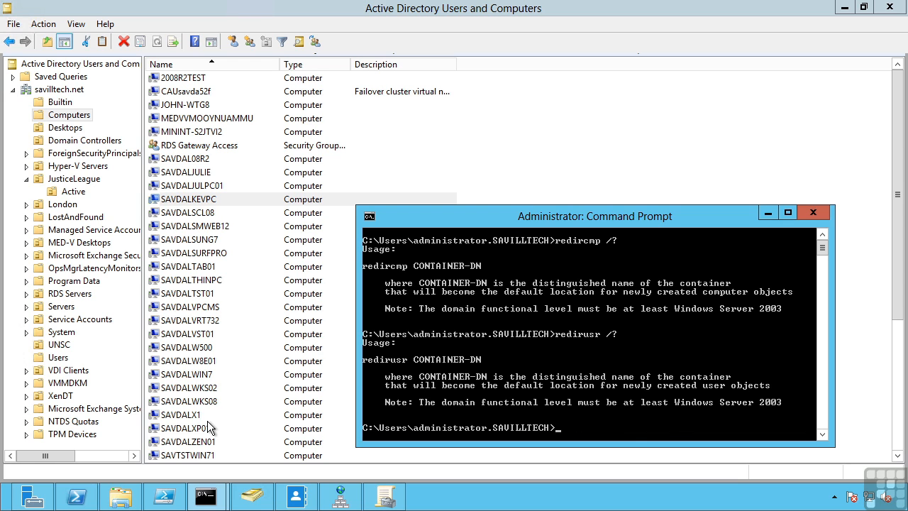
# Step: Run netdom reset savdaltst01 /domain savilltech.net, which fails with network path not found
pyautogui.write('netdom')
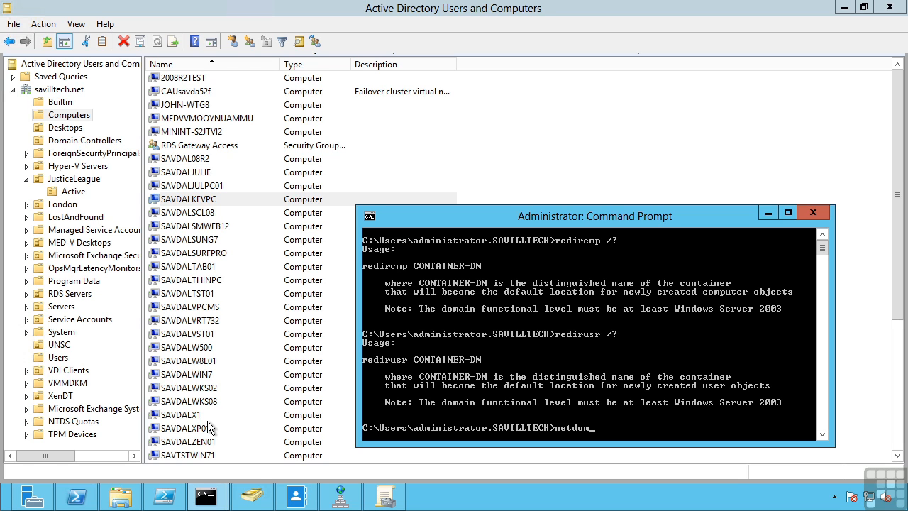
pyautogui.write('reset')
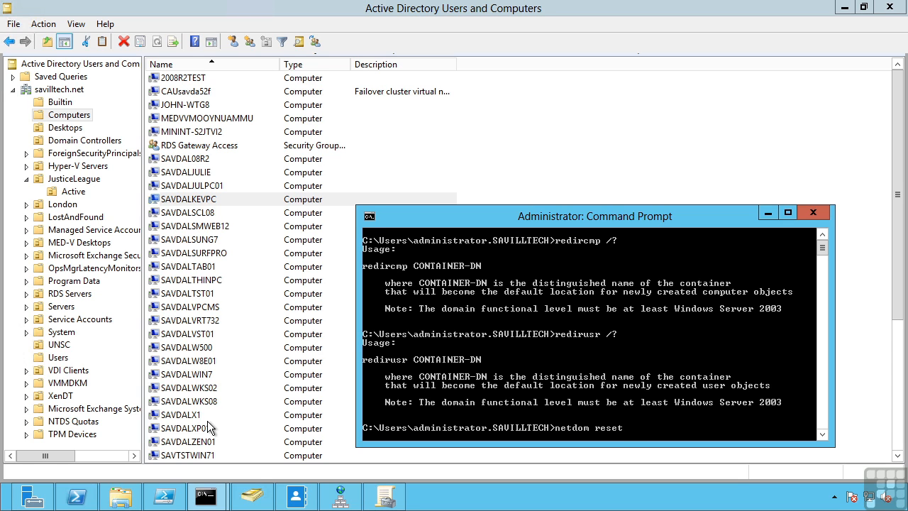
pyautogui.write('savdaltst01 /')
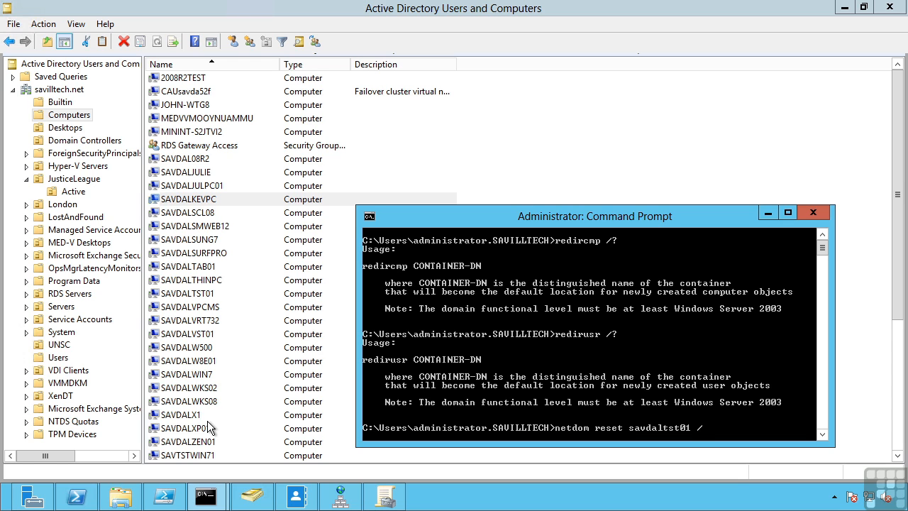
pyautogui.write('domain savilltech.net')
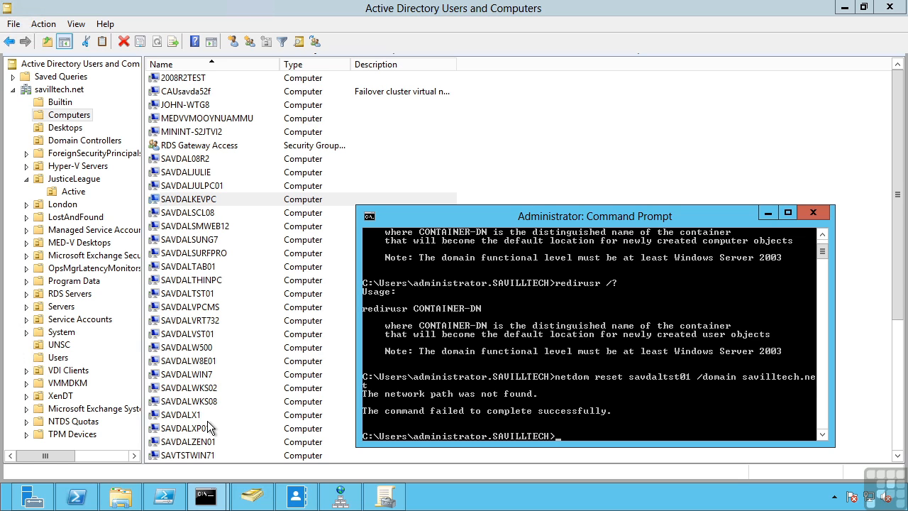
pyautogui.moveTo(460, 427)
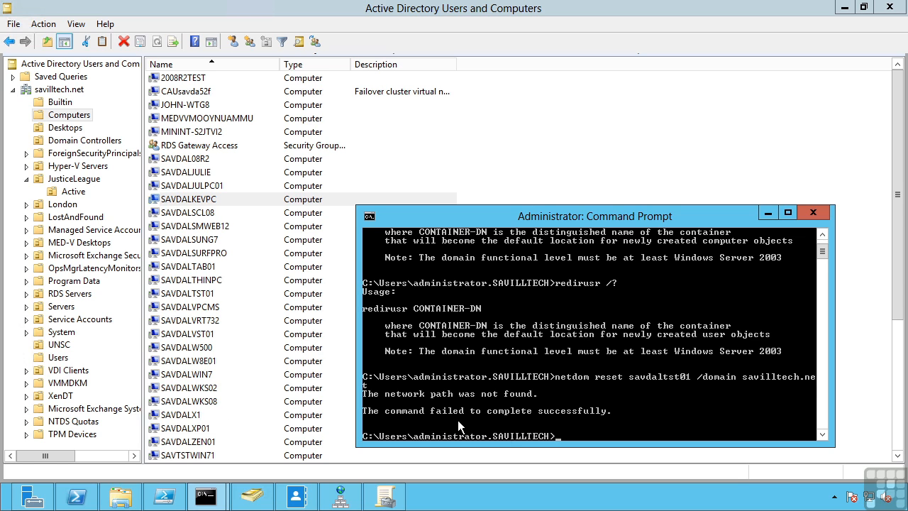
# Step: Scroll the TechNet 'Enable Active Directory Recycle Bin' page down to the Enable-ADOptionalFeature example
pyautogui.click(813, 213)
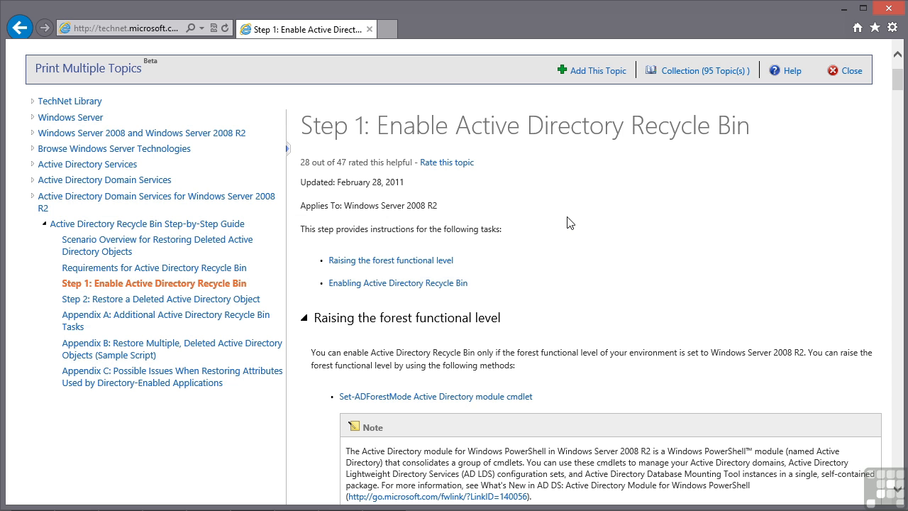
pyautogui.moveTo(898, 81)
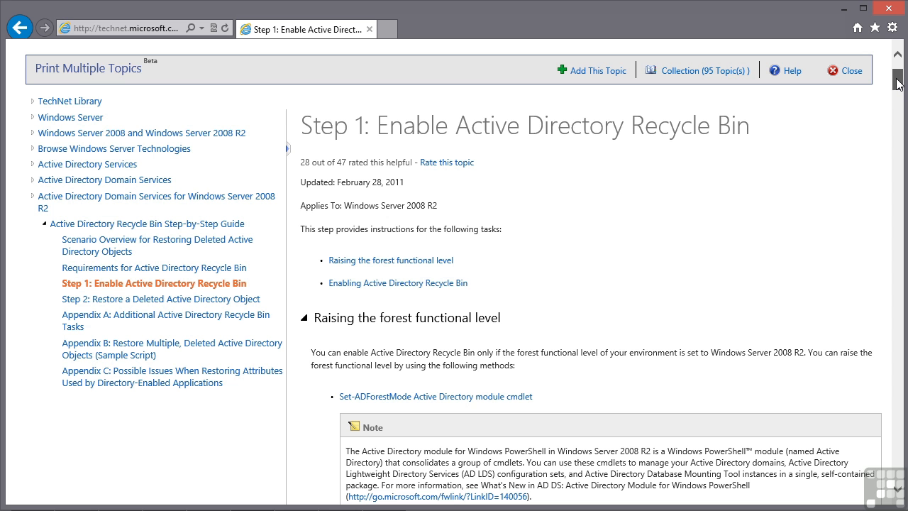
pyautogui.scroll(-3)
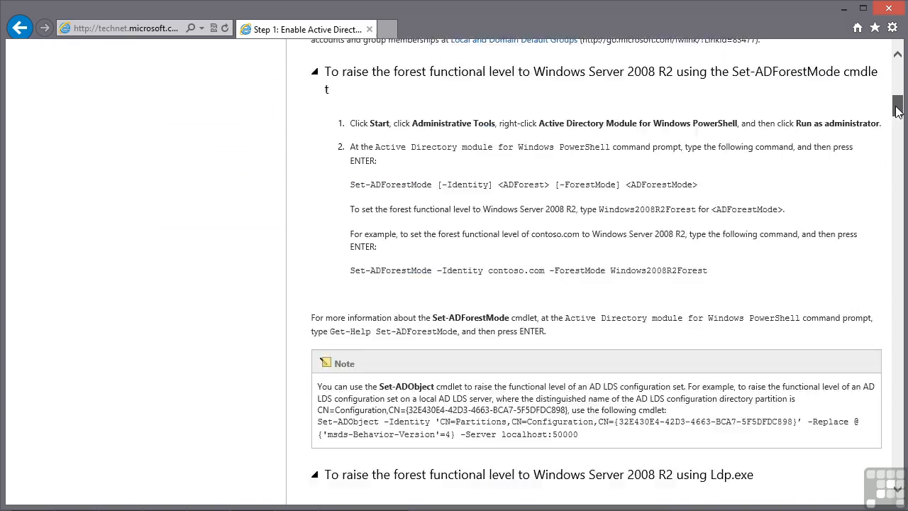
pyautogui.scroll(-3)
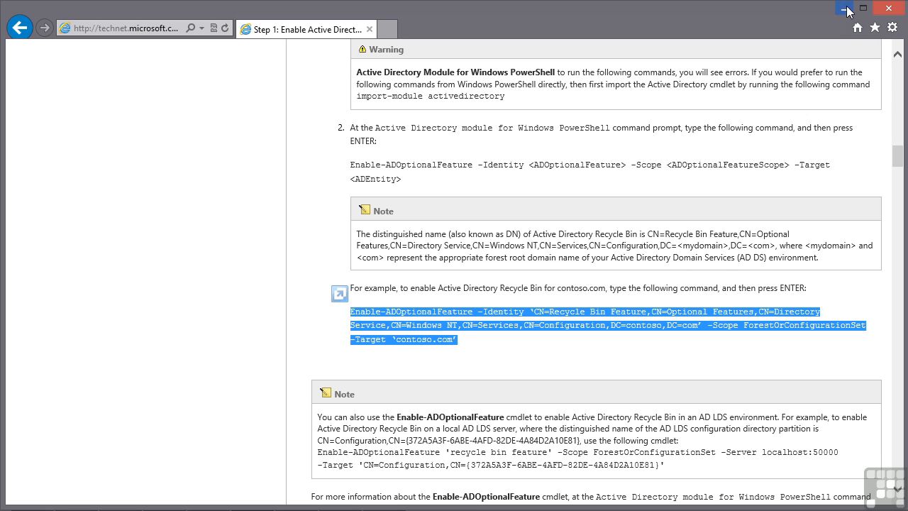
pyautogui.moveTo(859, 29)
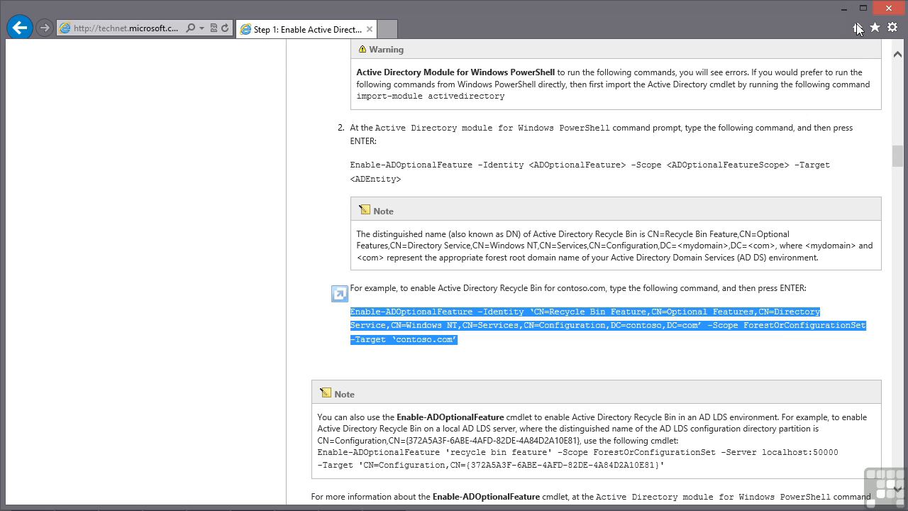
# Step: Delete user Oliver Queen from the savilltech JusticeLeague OU
pyautogui.click(295, 494)
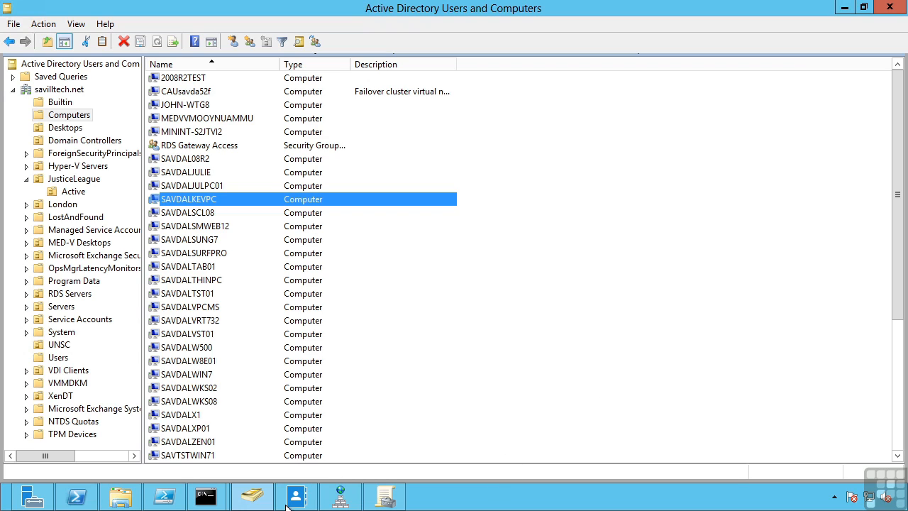
pyautogui.click(296, 496)
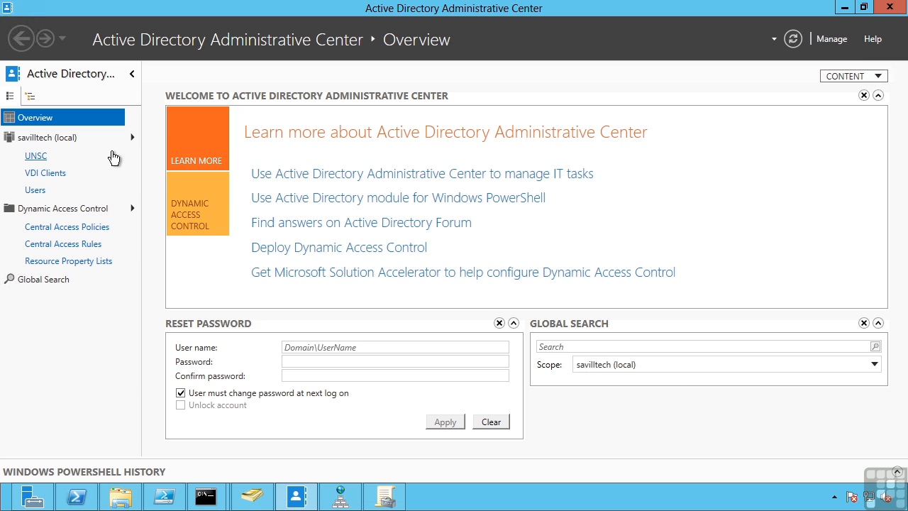
pyautogui.click(132, 137)
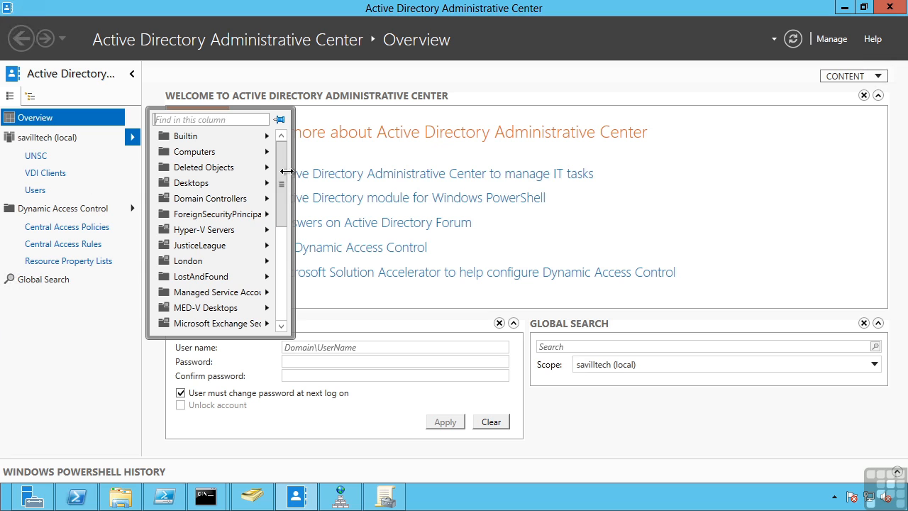
pyautogui.click(201, 245)
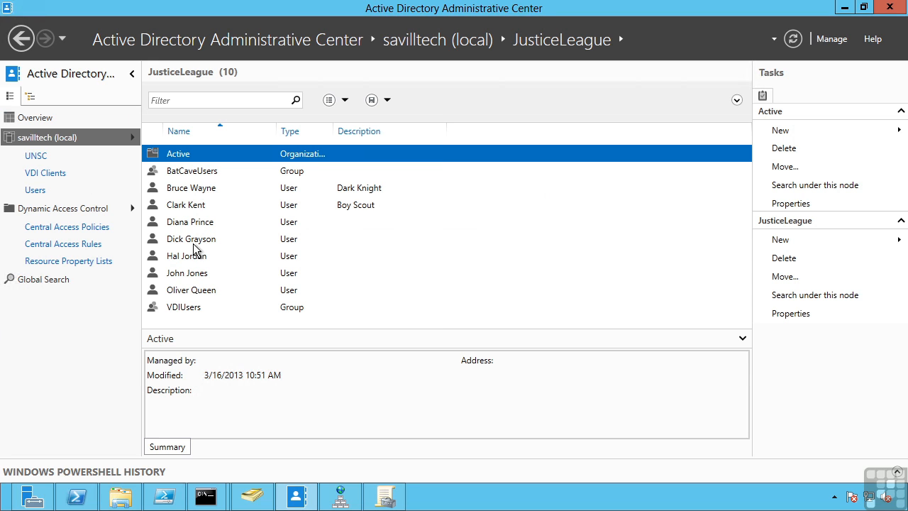
pyautogui.moveTo(203, 294)
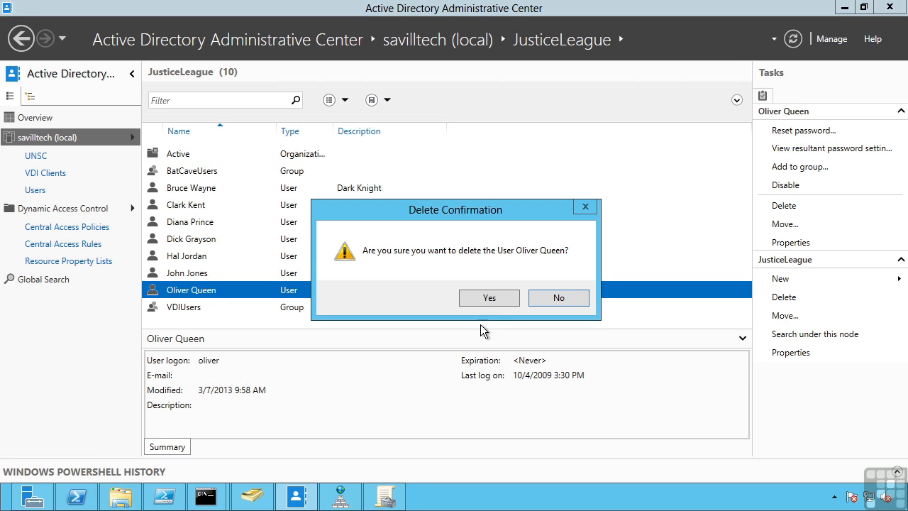
pyautogui.click(489, 297)
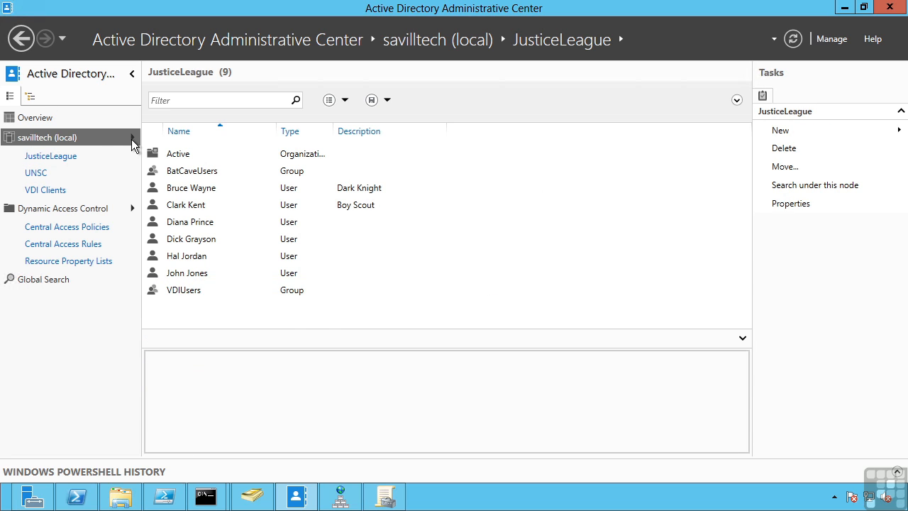
# Step: Restore Oliver Queen from Deleted Objects, filtered by 'oliver'
pyautogui.click(204, 167)
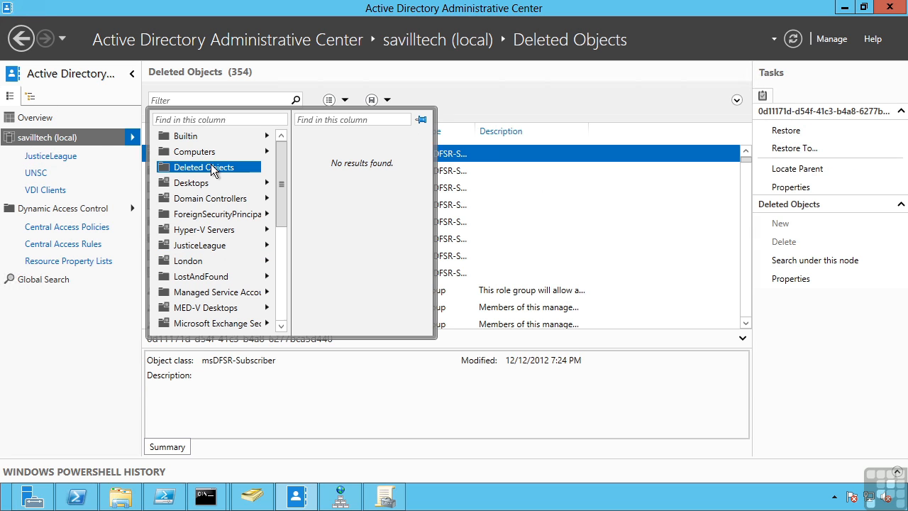
pyautogui.write('oliver')
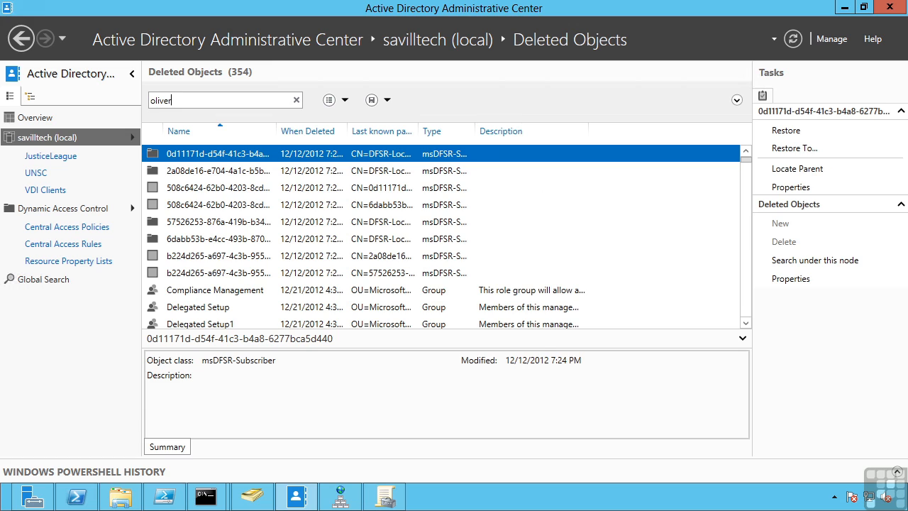
pyautogui.rightClick(188, 153)
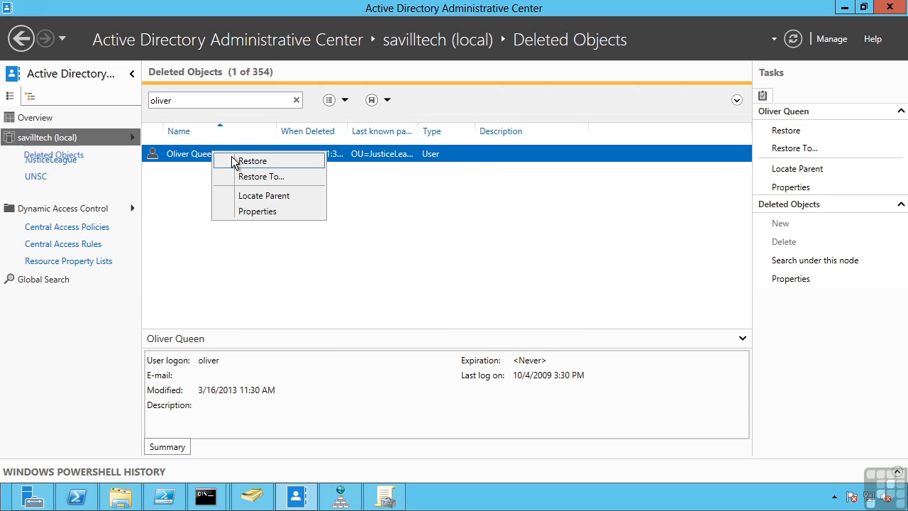
pyautogui.click(252, 160)
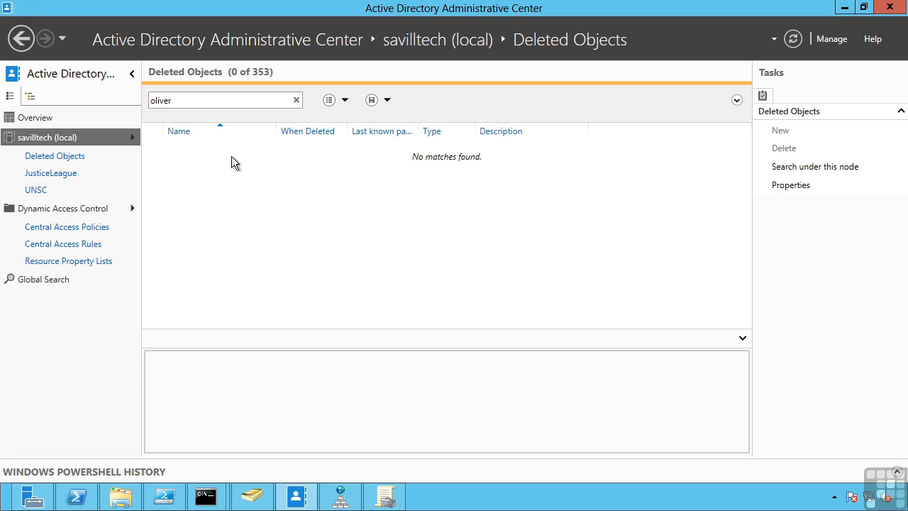
pyautogui.click(224, 99)
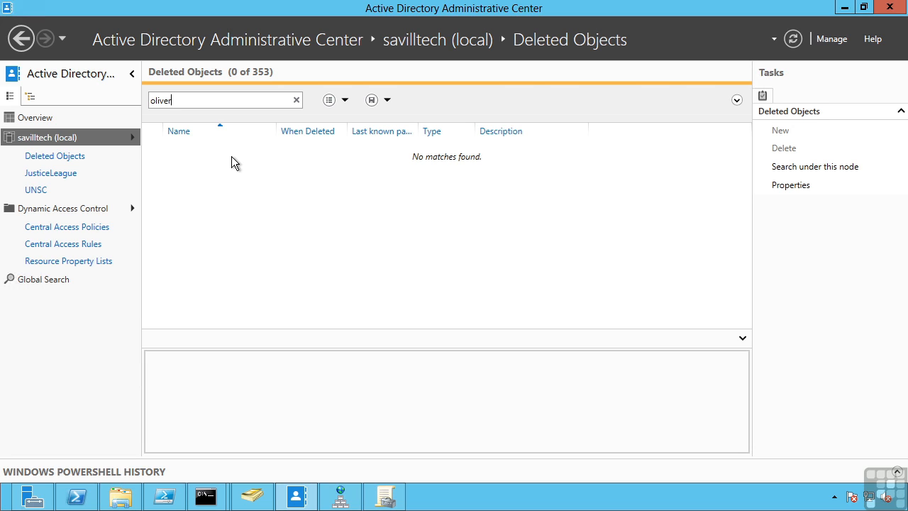
pyautogui.moveTo(585, 123)
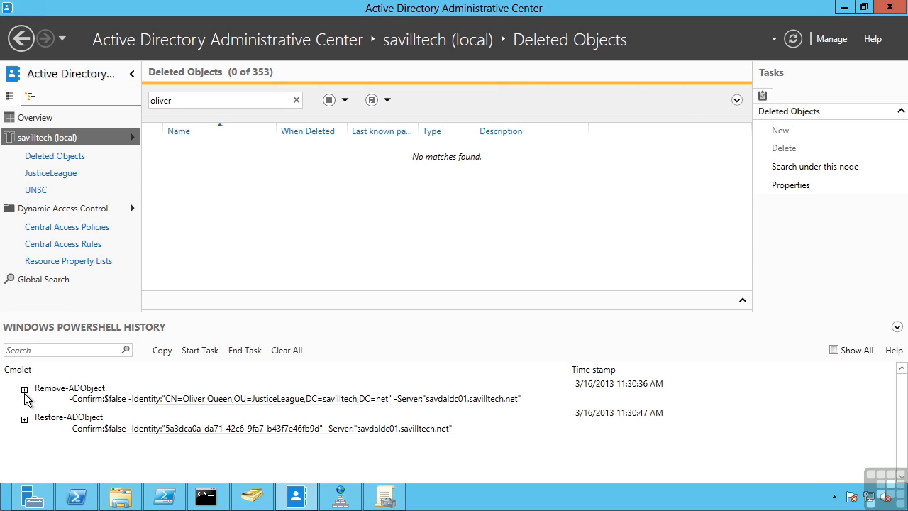
pyautogui.moveTo(85, 396)
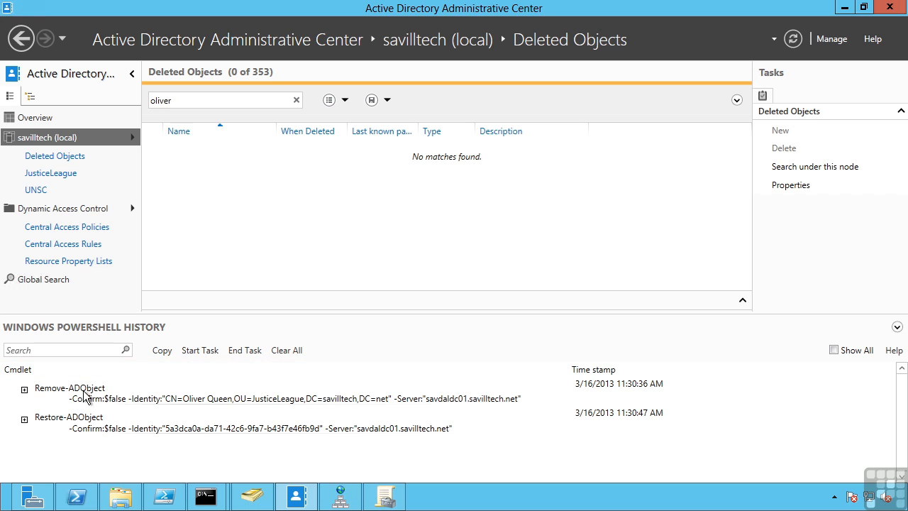
pyautogui.moveTo(100, 436)
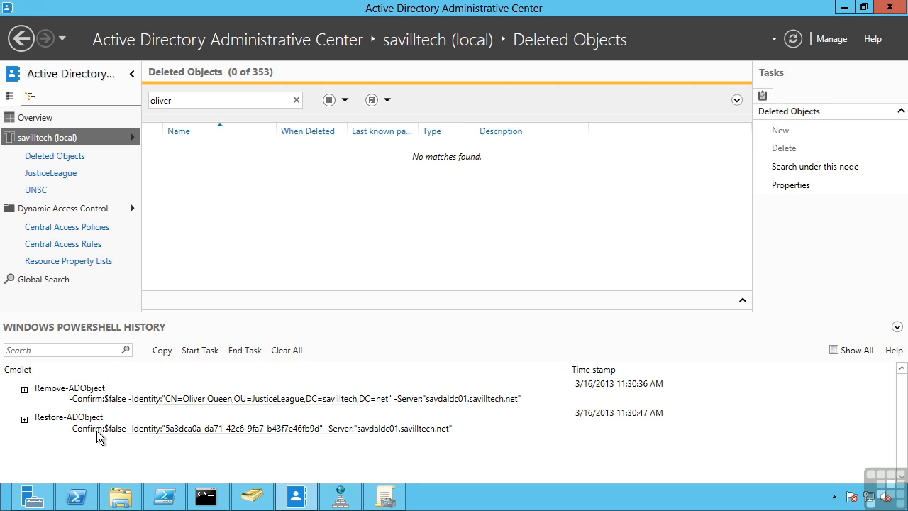
pyautogui.moveTo(809, 352)
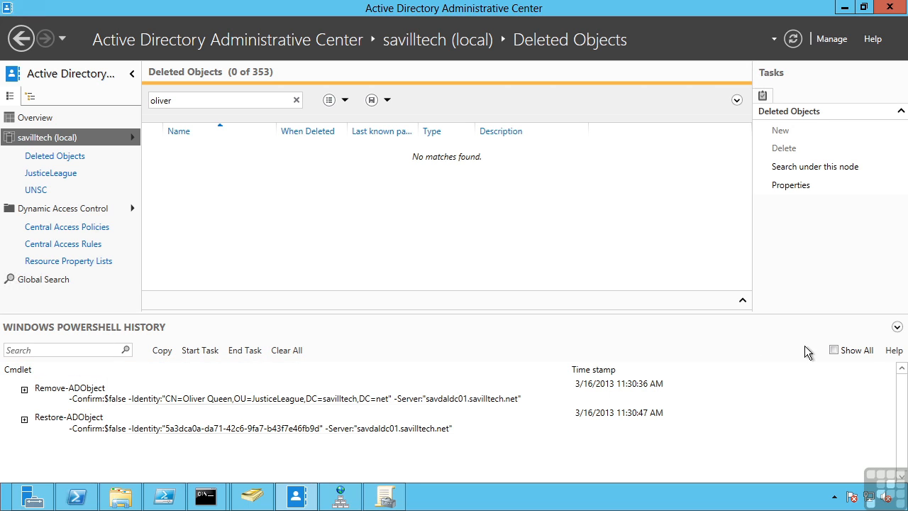
pyautogui.moveTo(899, 328)
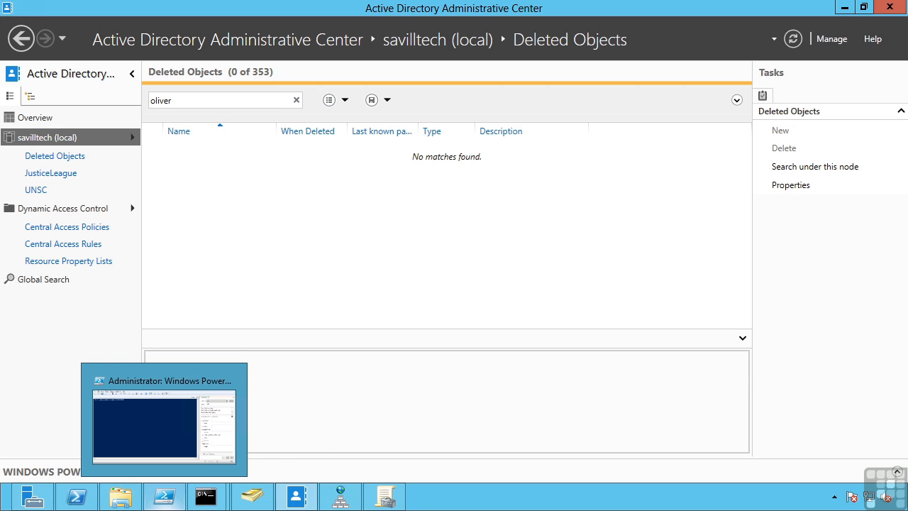
pyautogui.moveTo(163, 419)
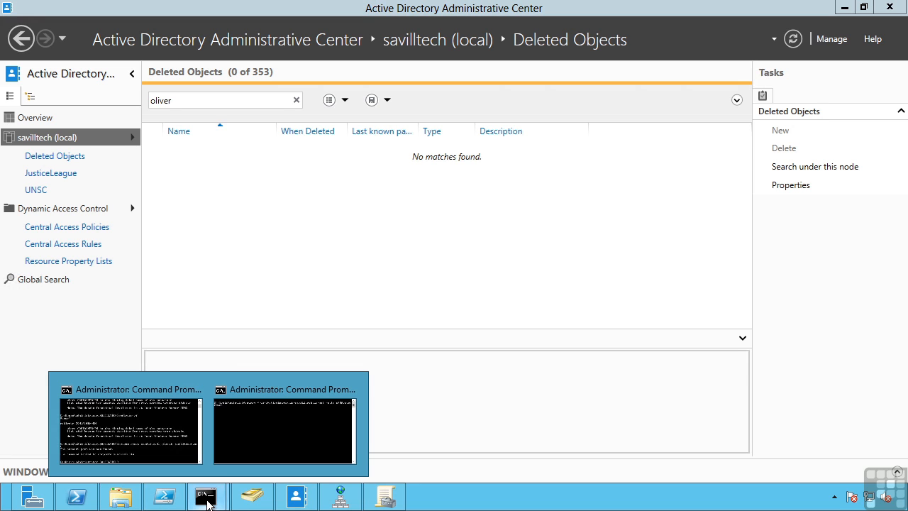
# Step: In Command Prompt, partly type 'djoin /provision savilltech.net /mach' without running it
pyautogui.click(283, 431)
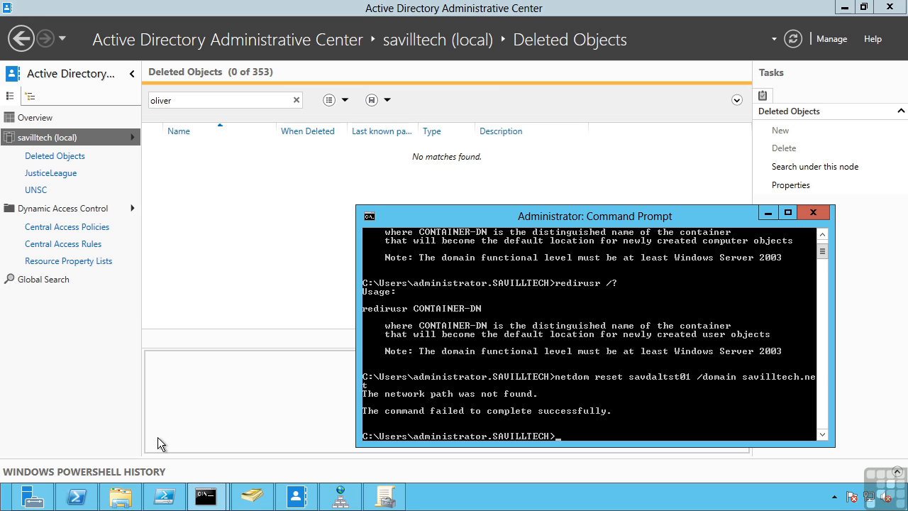
pyautogui.write('djoin')
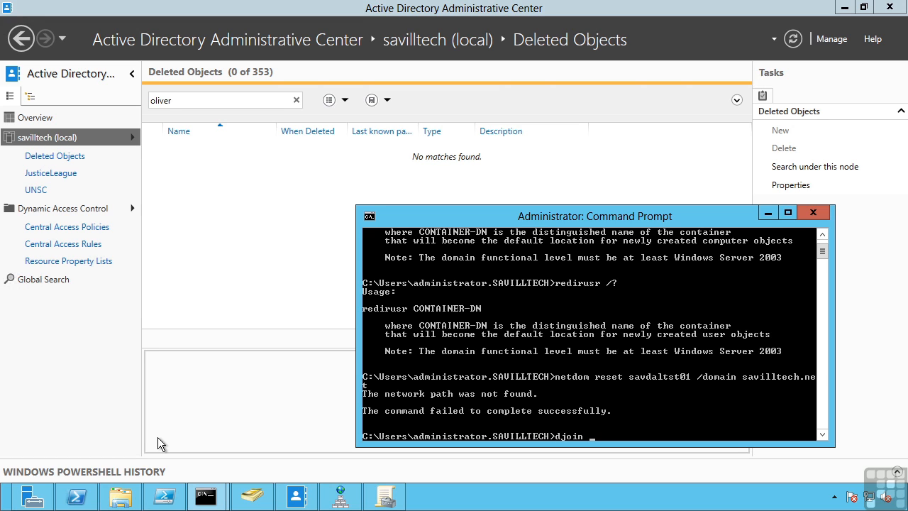
pyautogui.write('/provision savilltech.net /')
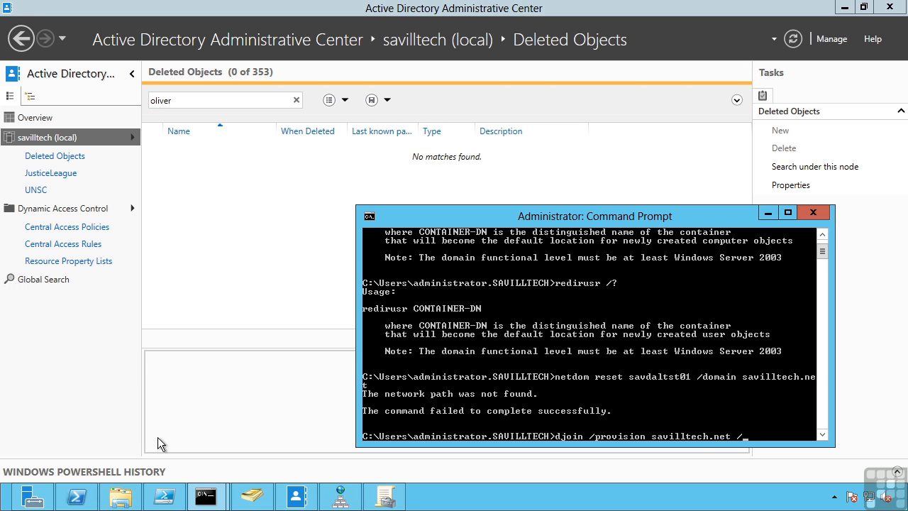
pyautogui.write('mach')
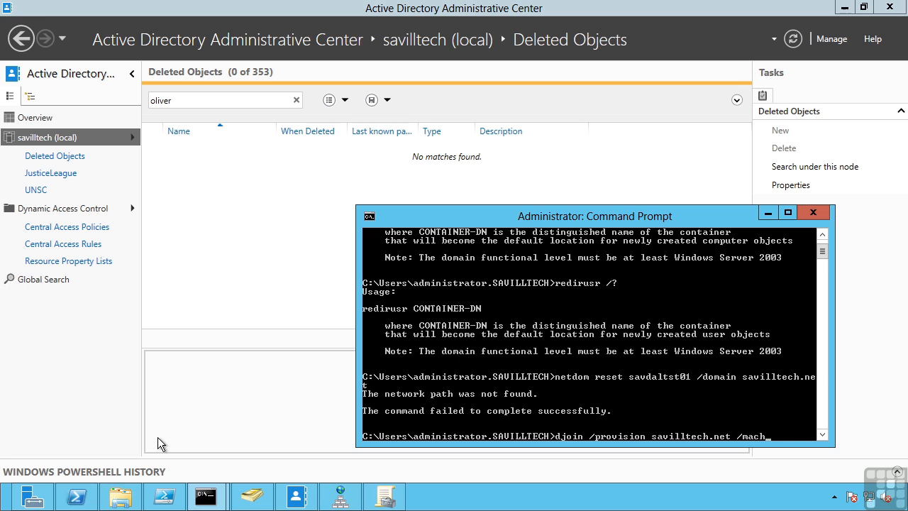